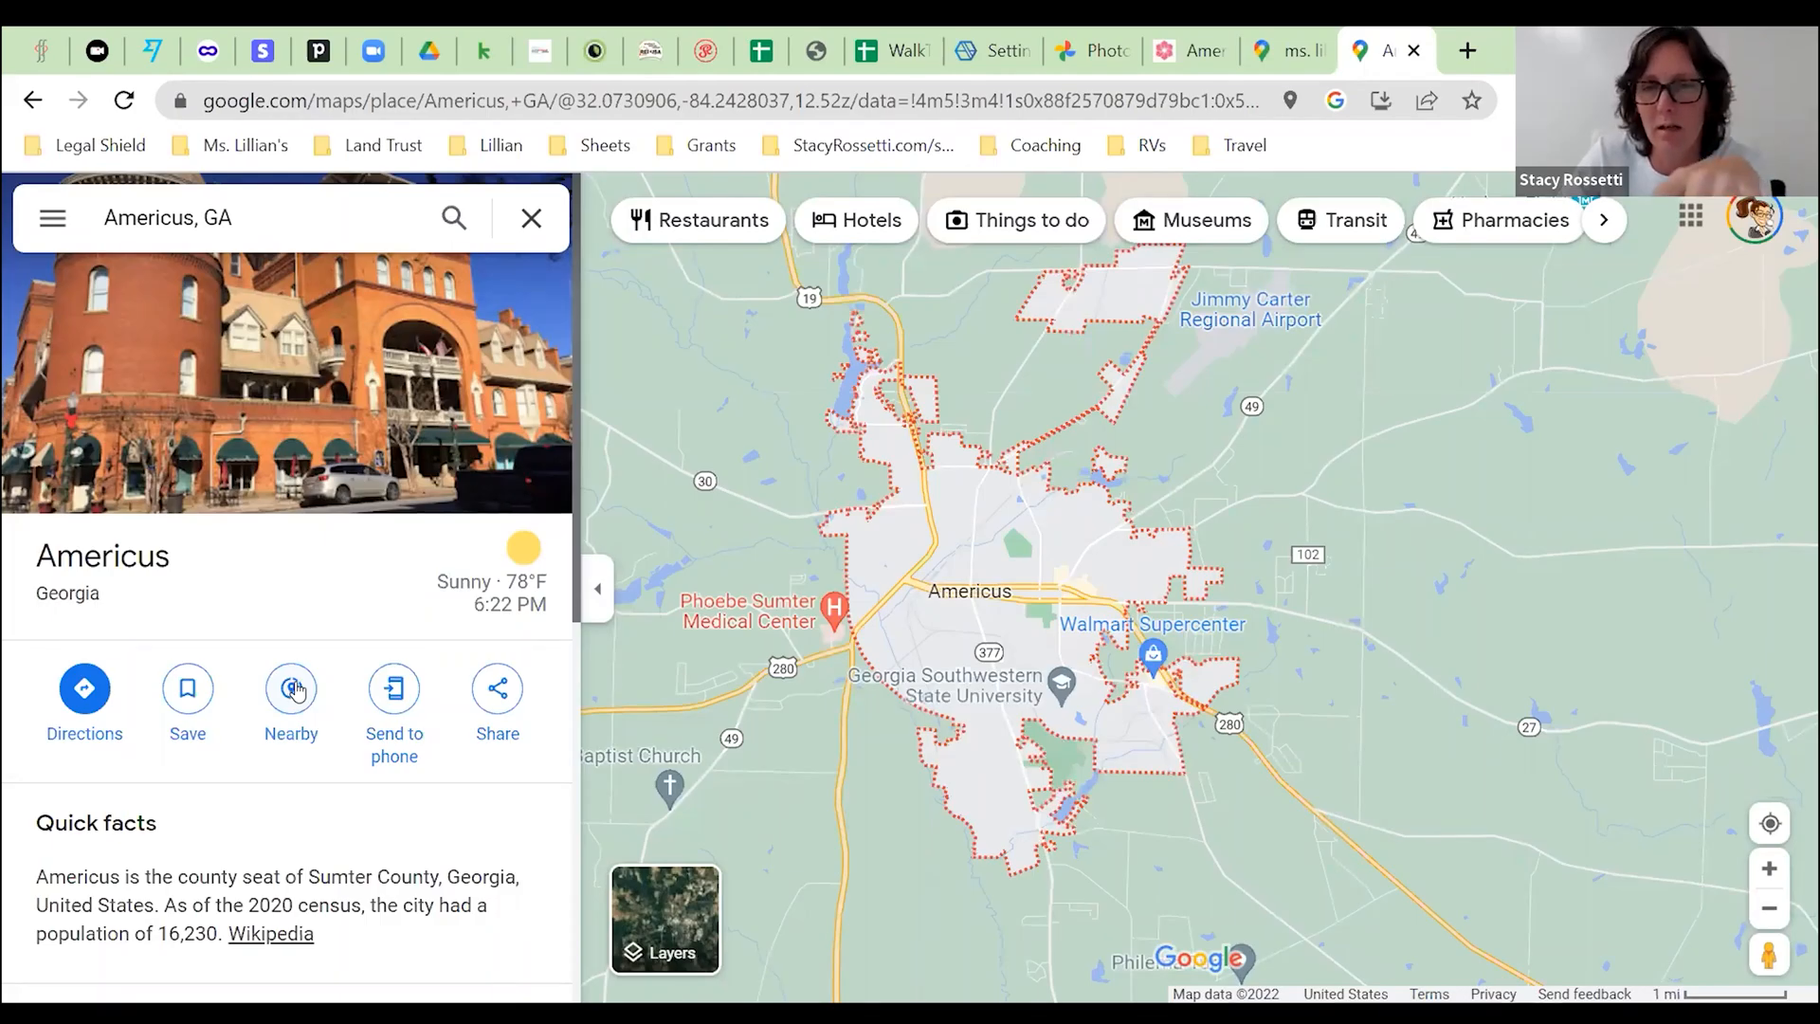
- Search for 'storage' near Americus, GA to list and pin local storage facilities
{"action": "left_click", "coordinate": [290, 687]}
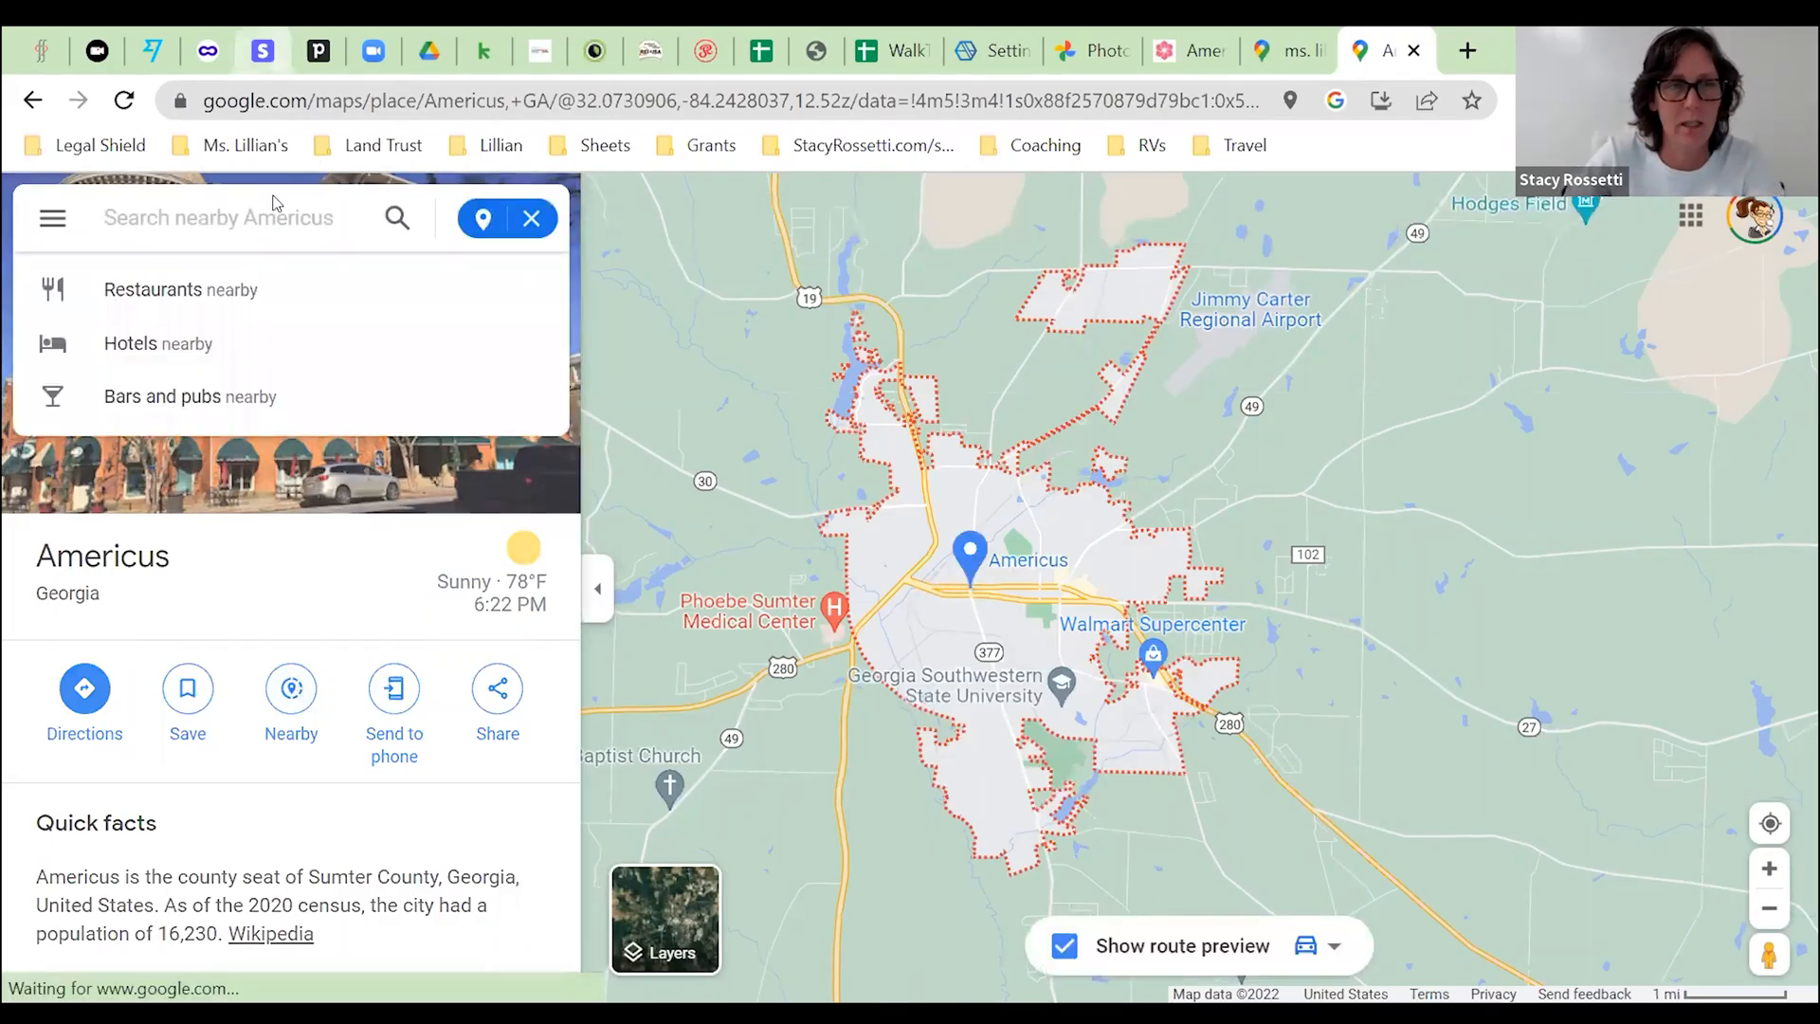
{"action": "type", "text": "s"}
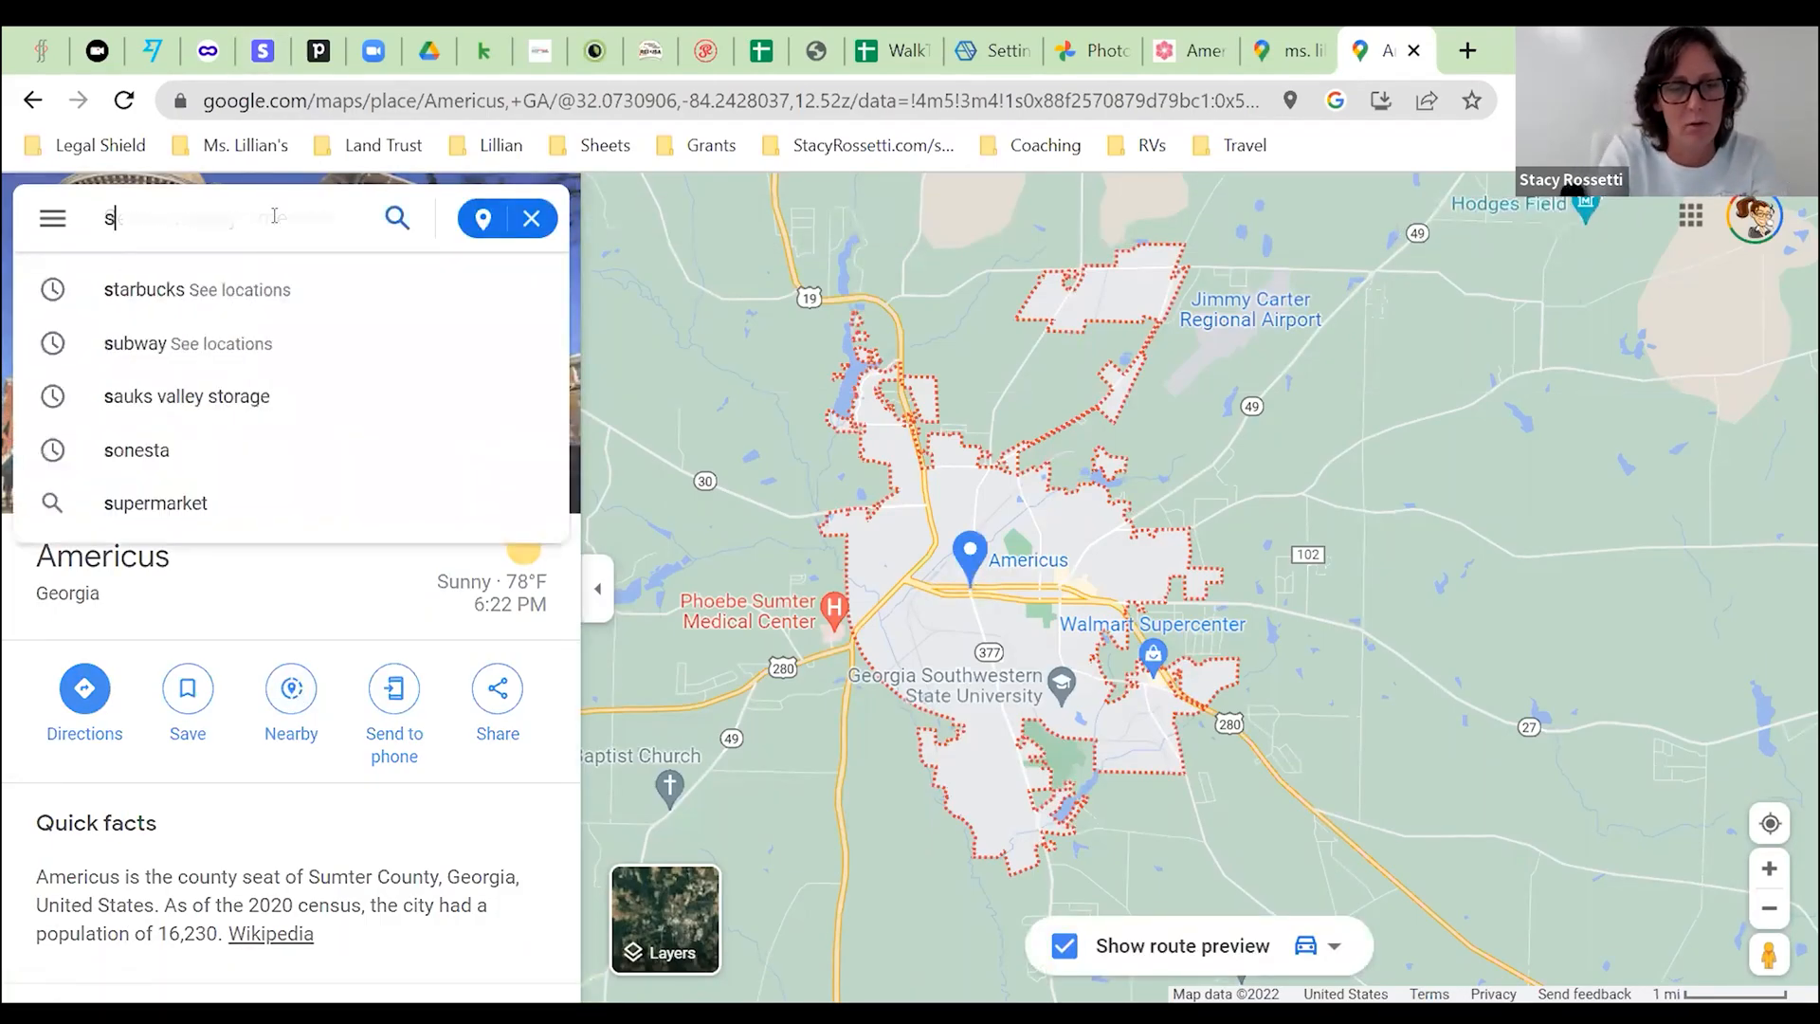
{"action": "type", "text": "torage"}
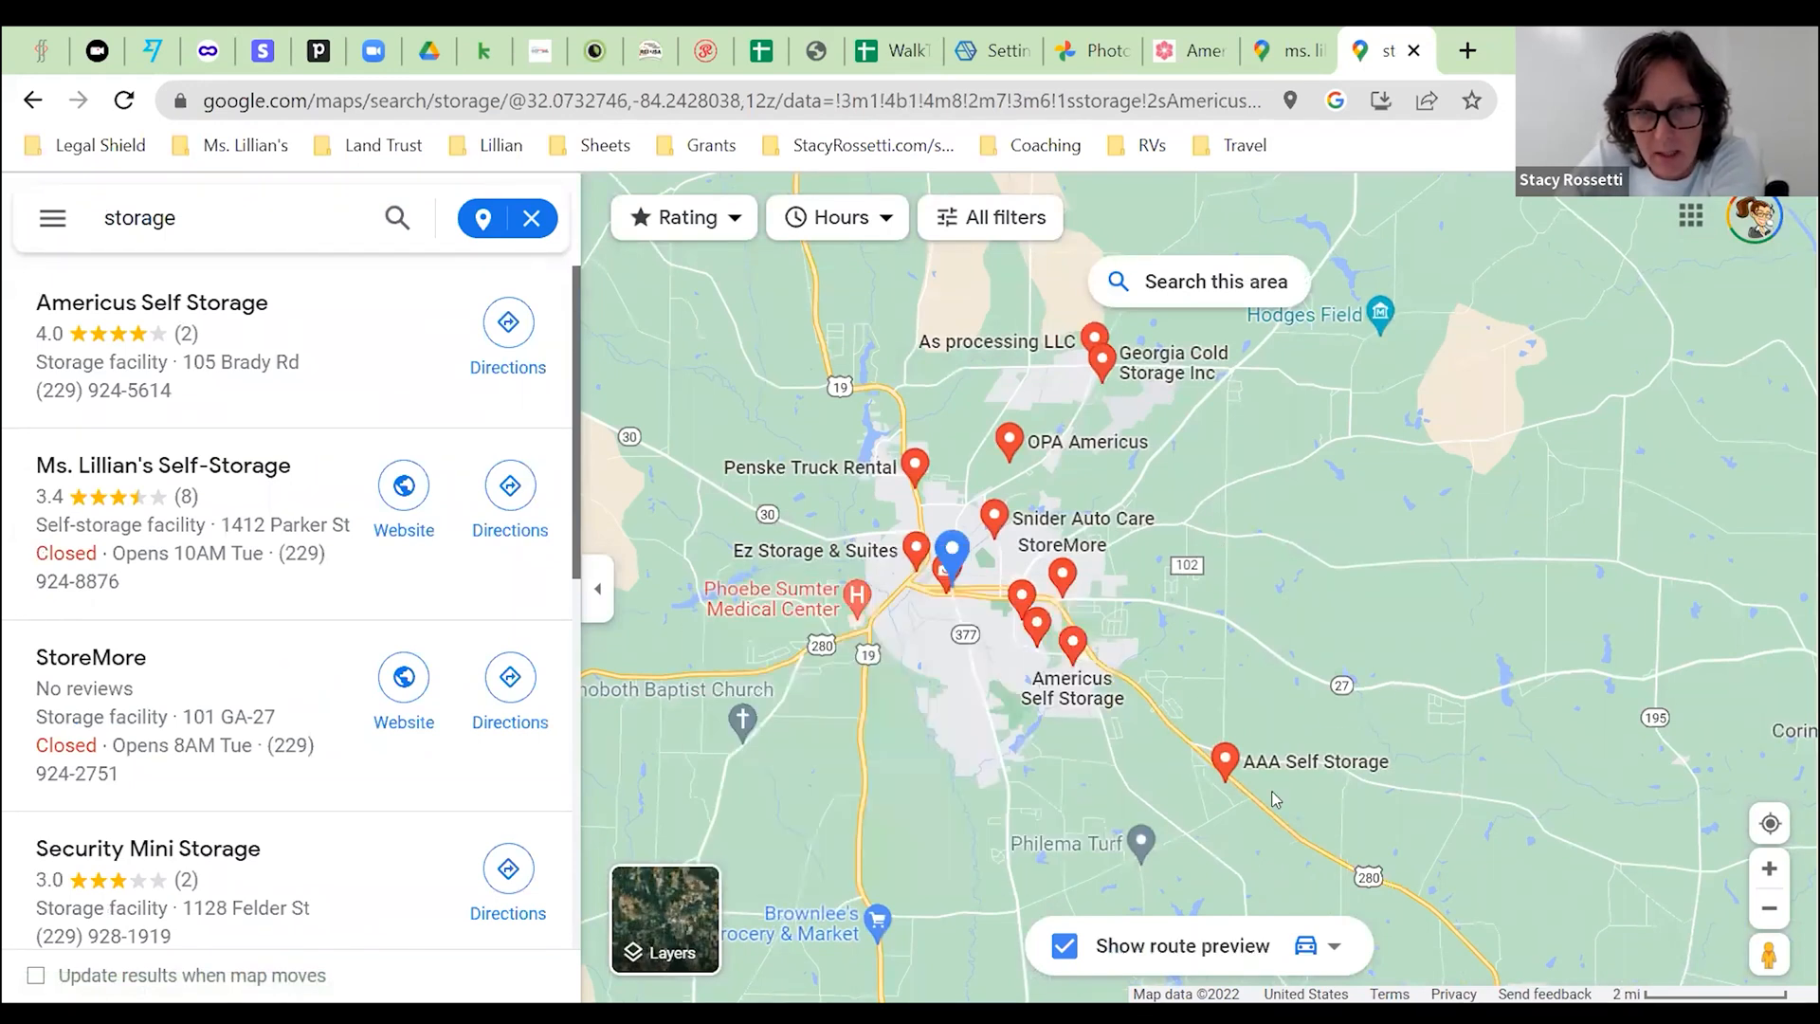
- Zoom into central Americus and preview Ms. Lillian's Self-Storage and Hometown Medical Storage info cards
{"action": "left_click", "coordinate": [1225, 762]}
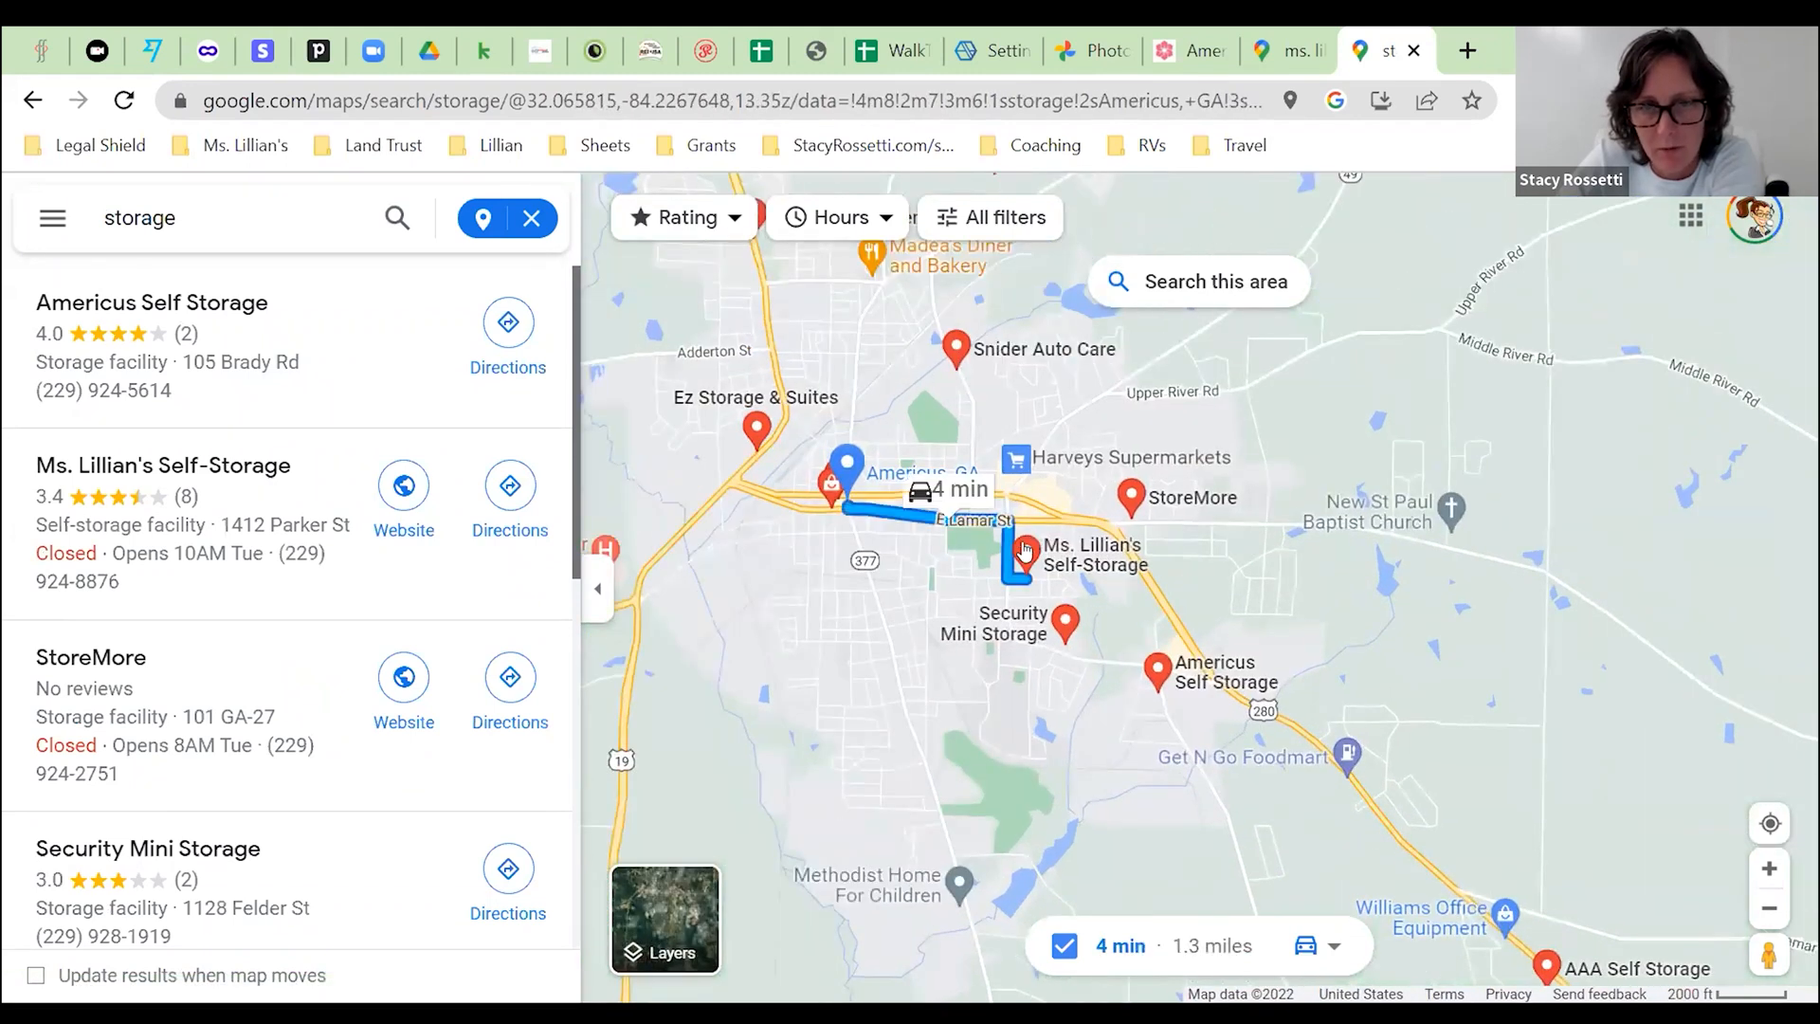
{"action": "left_click", "coordinate": [1023, 554]}
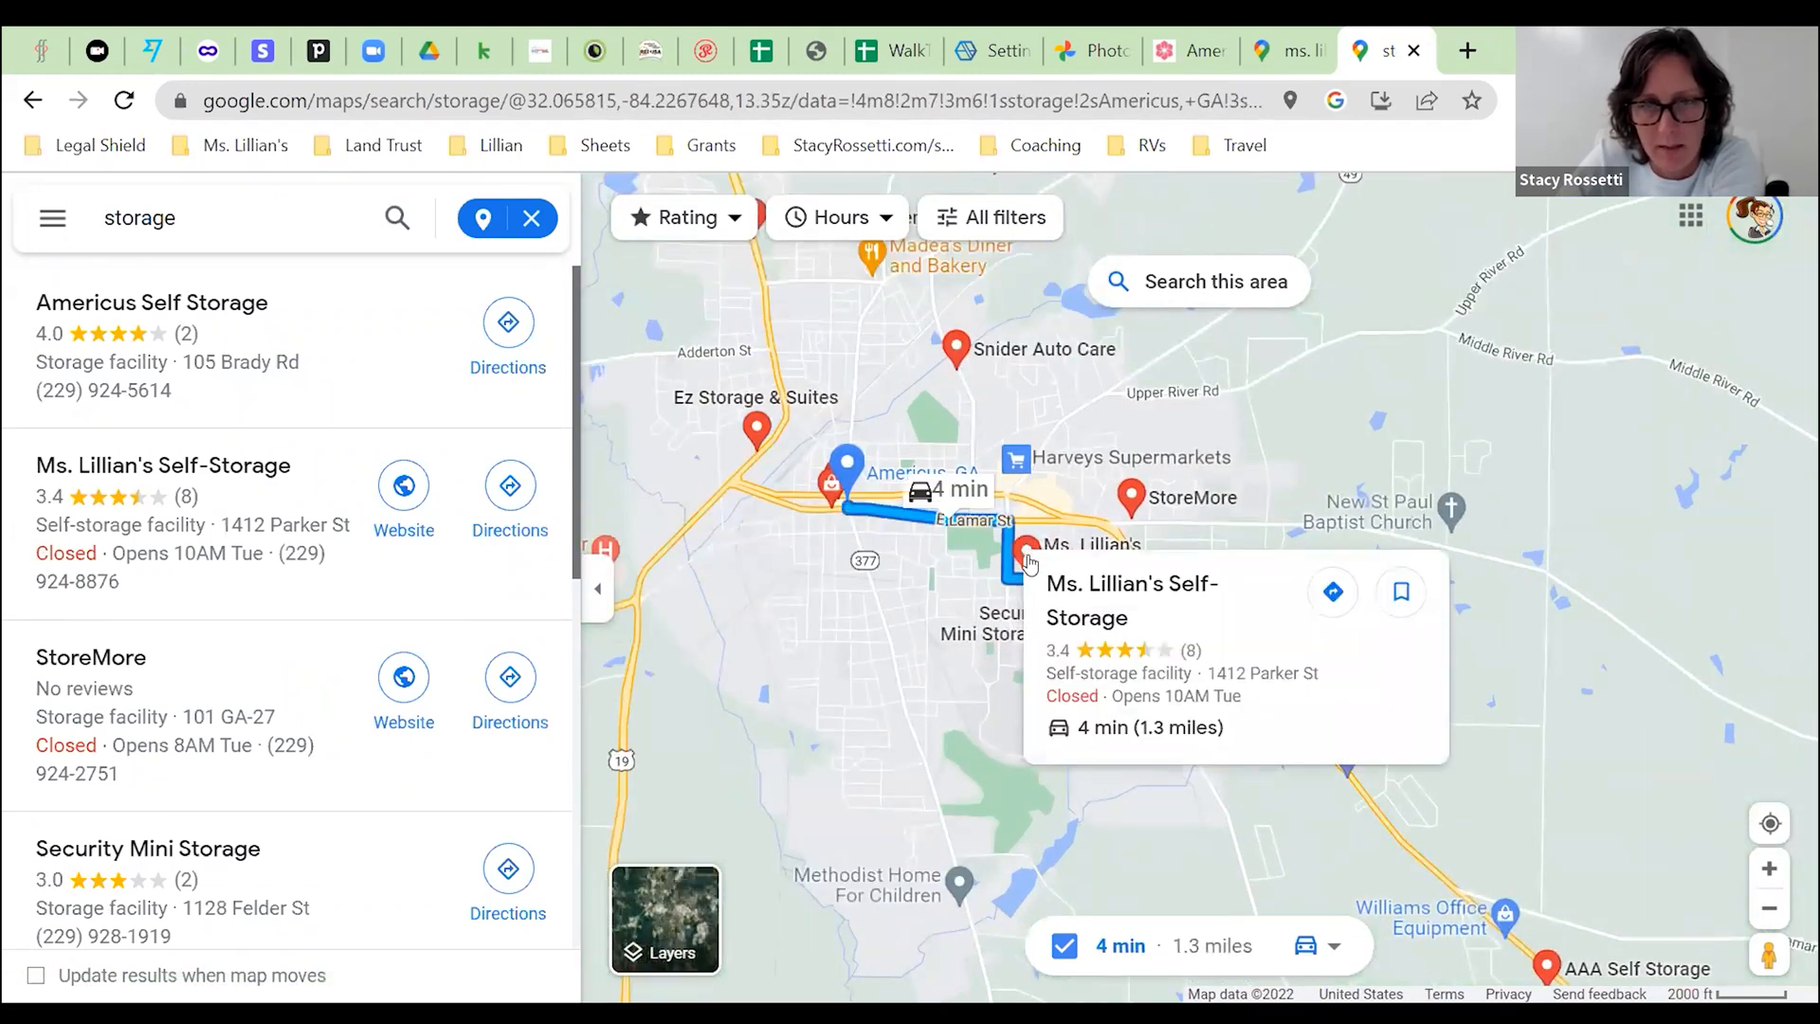
{"action": "left_click", "coordinate": [1451, 502]}
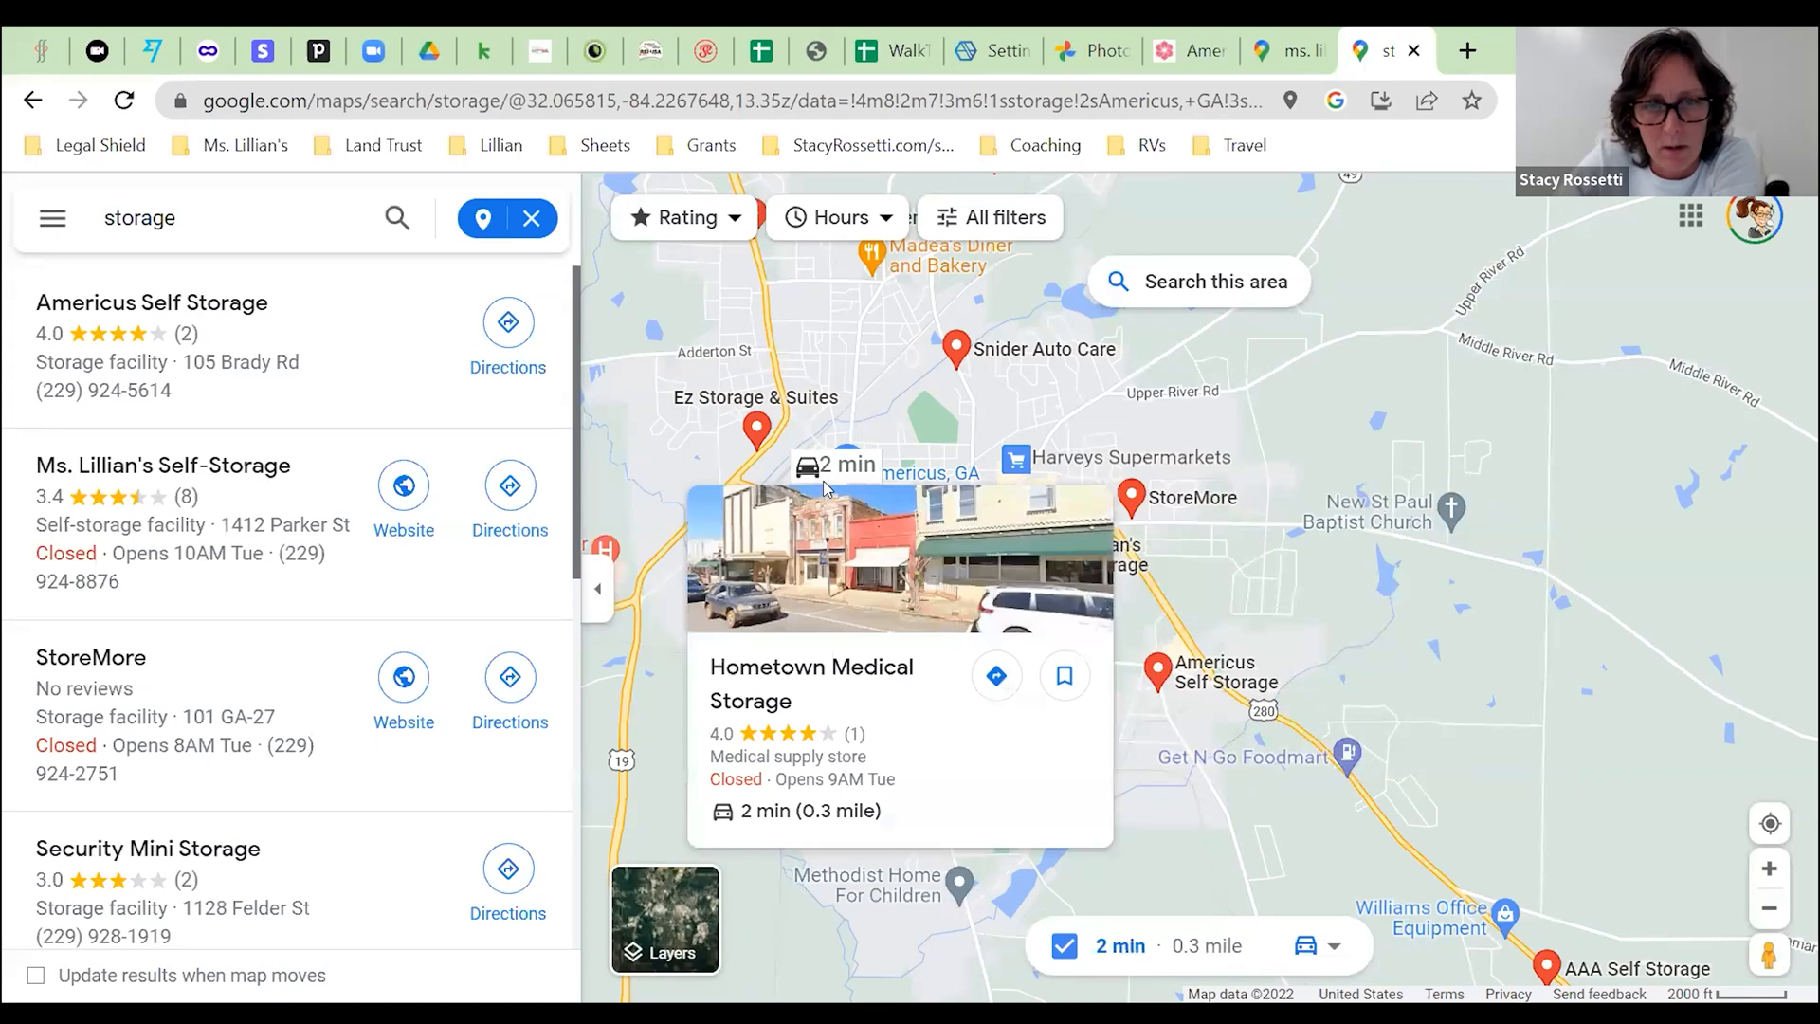
{"action": "mouse_move", "coordinate": [796, 751]}
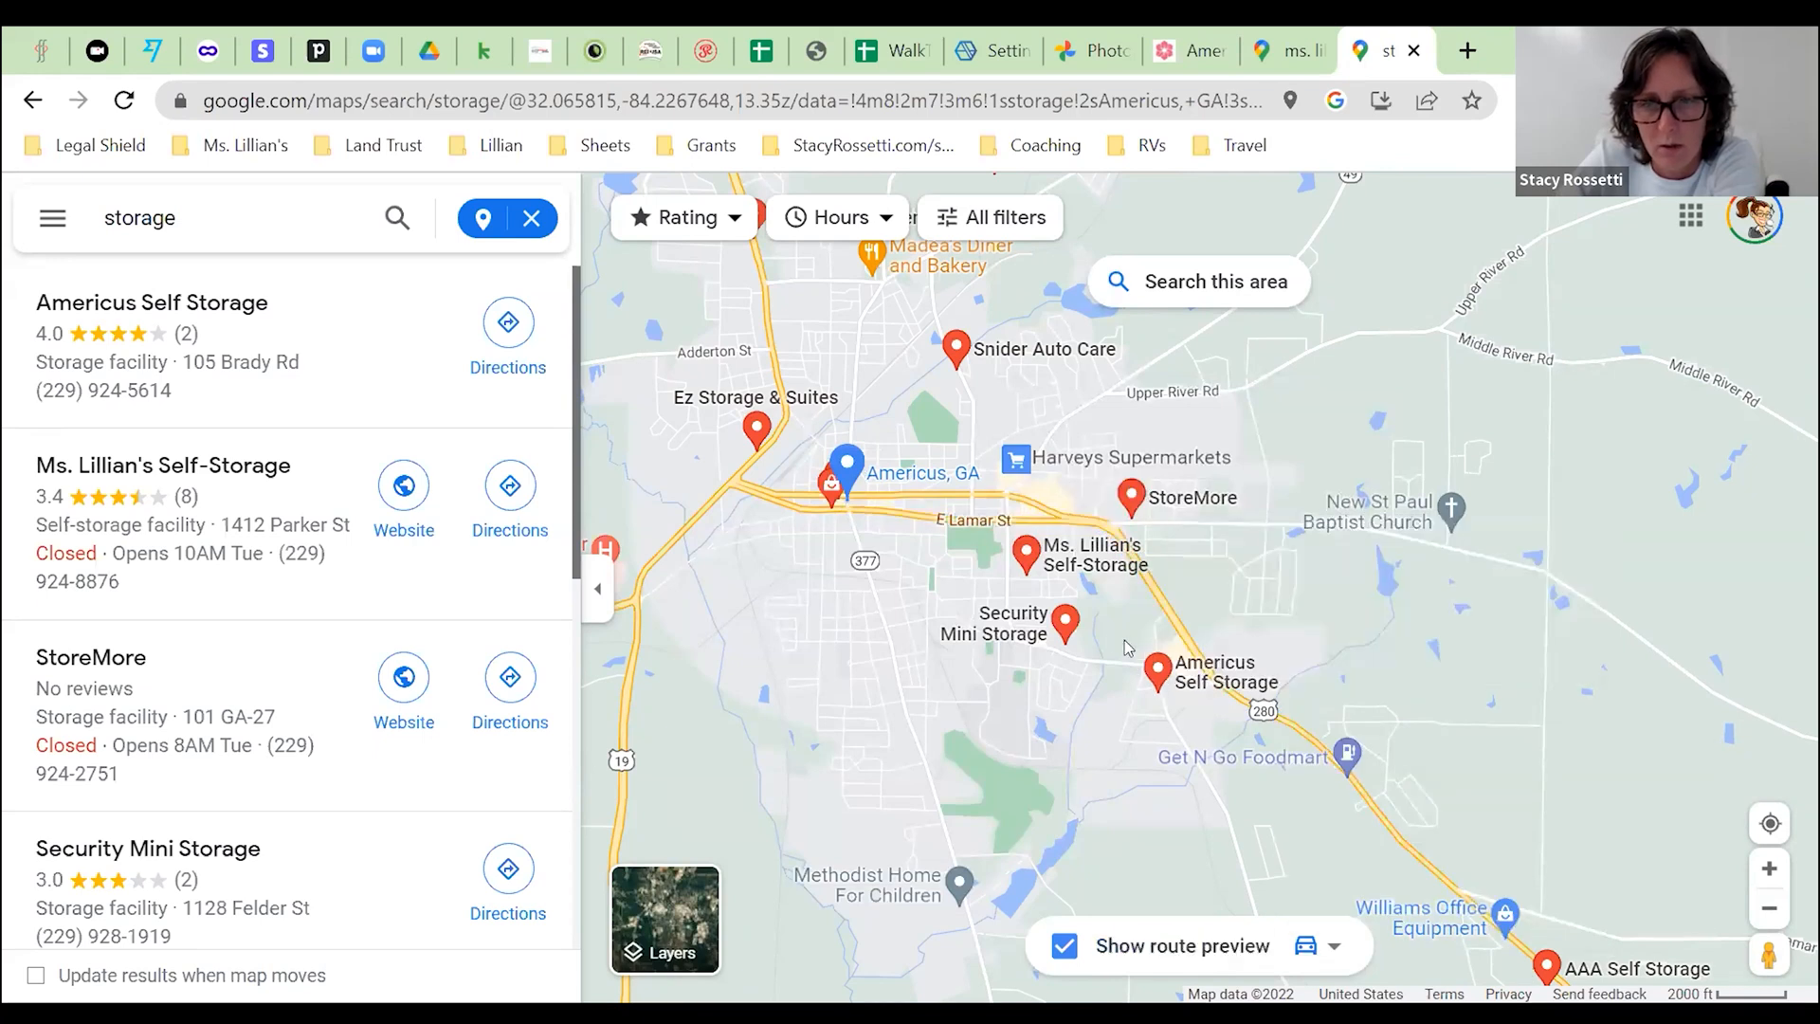
{"action": "left_click", "coordinate": [1064, 621]}
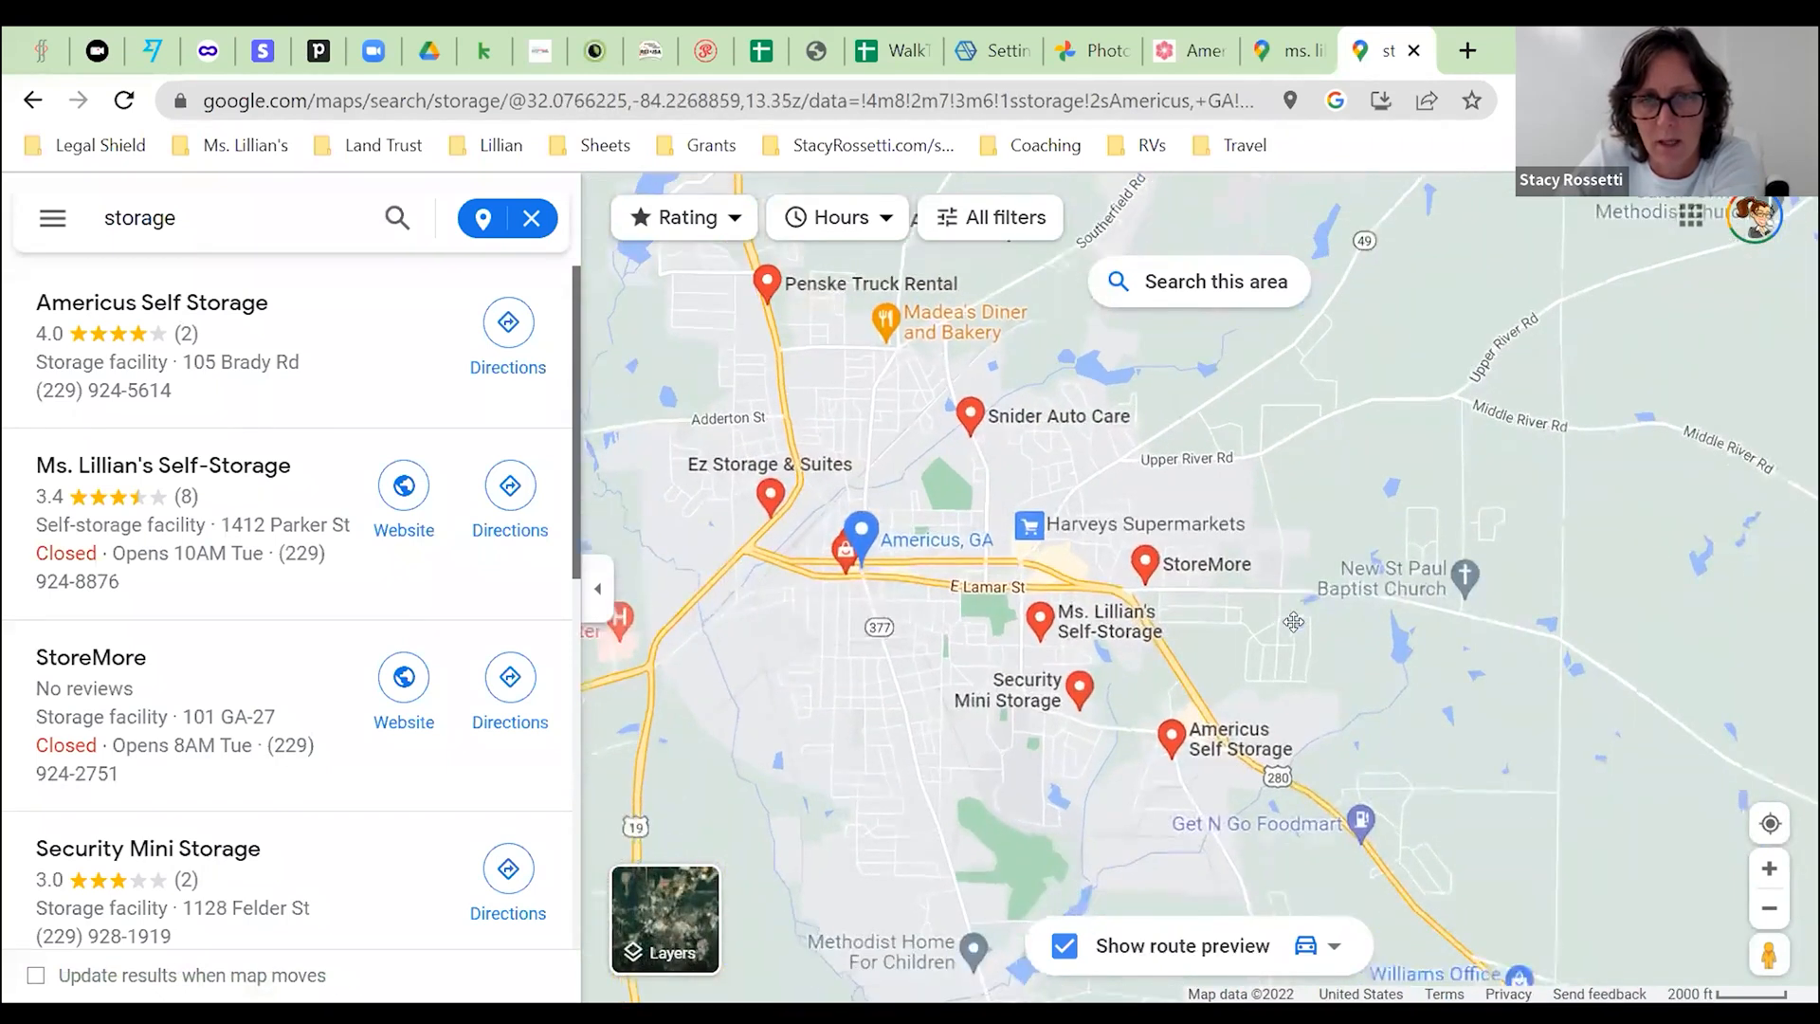
- Show AAA Self Storage's buildings beside Highway 280 in satellite view
{"action": "scroll", "scroll_direction": "down", "scroll_amount": 3}
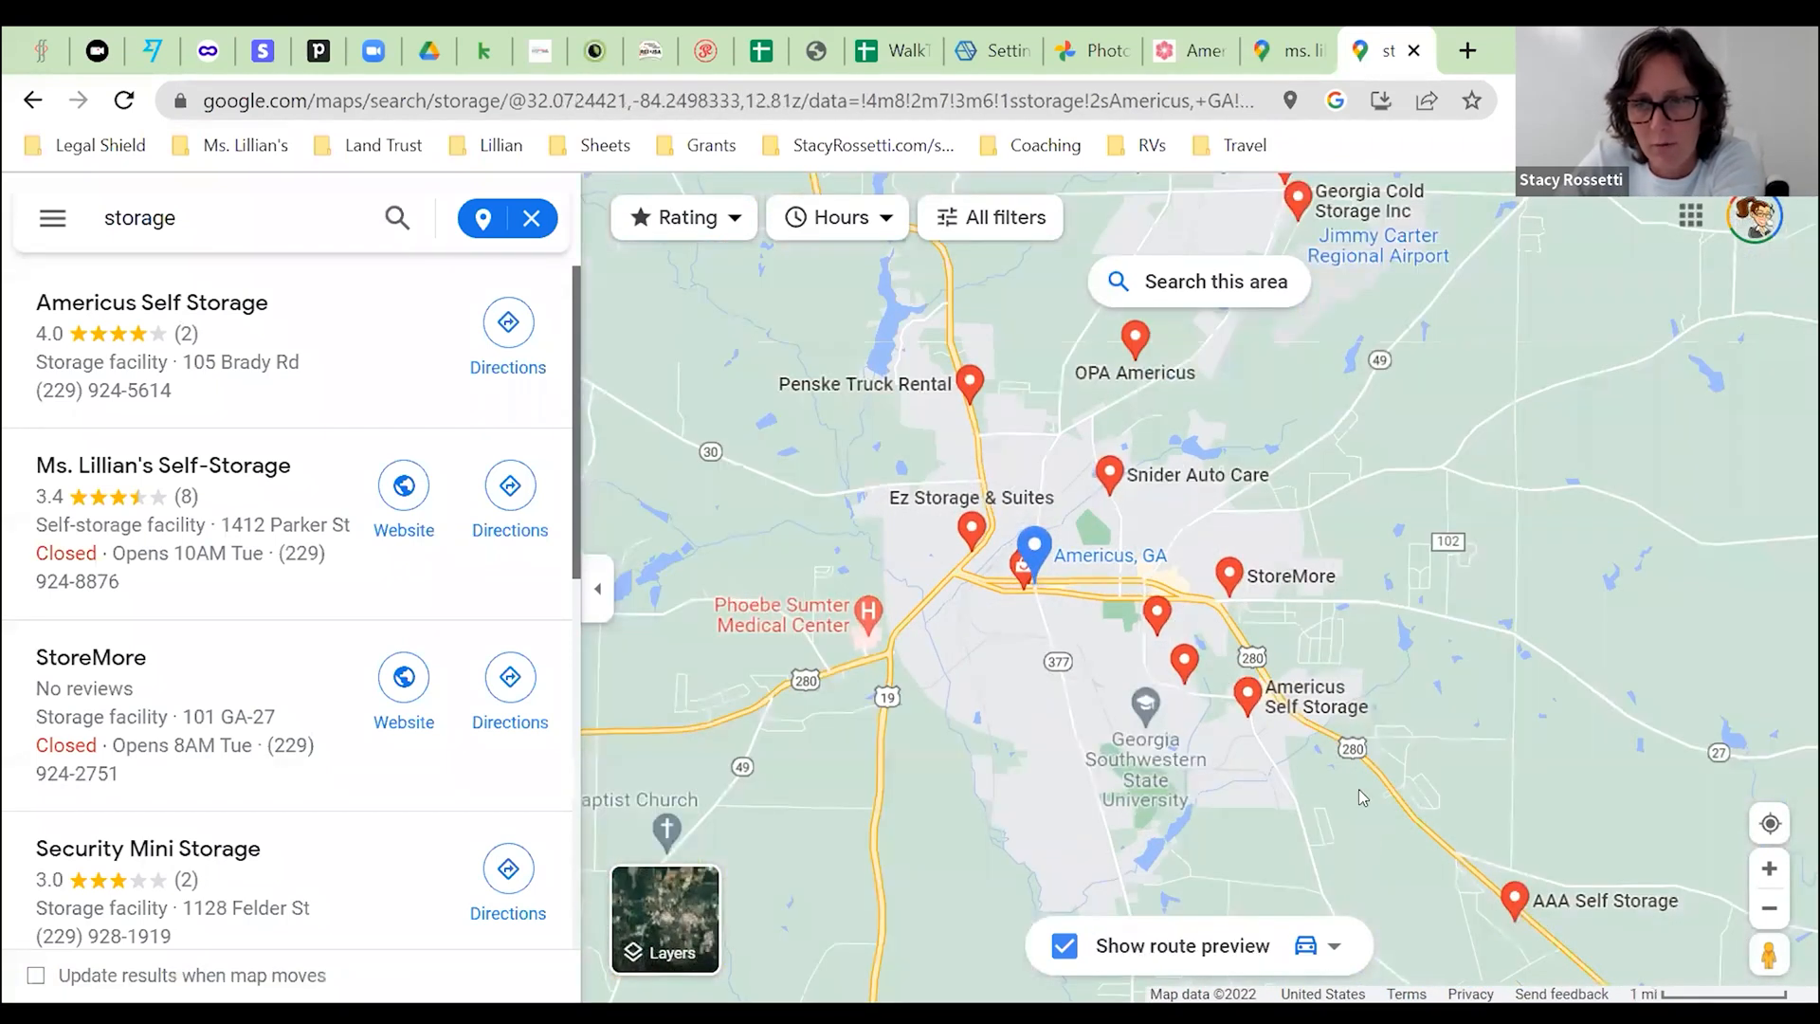
{"action": "left_click", "coordinate": [1514, 900]}
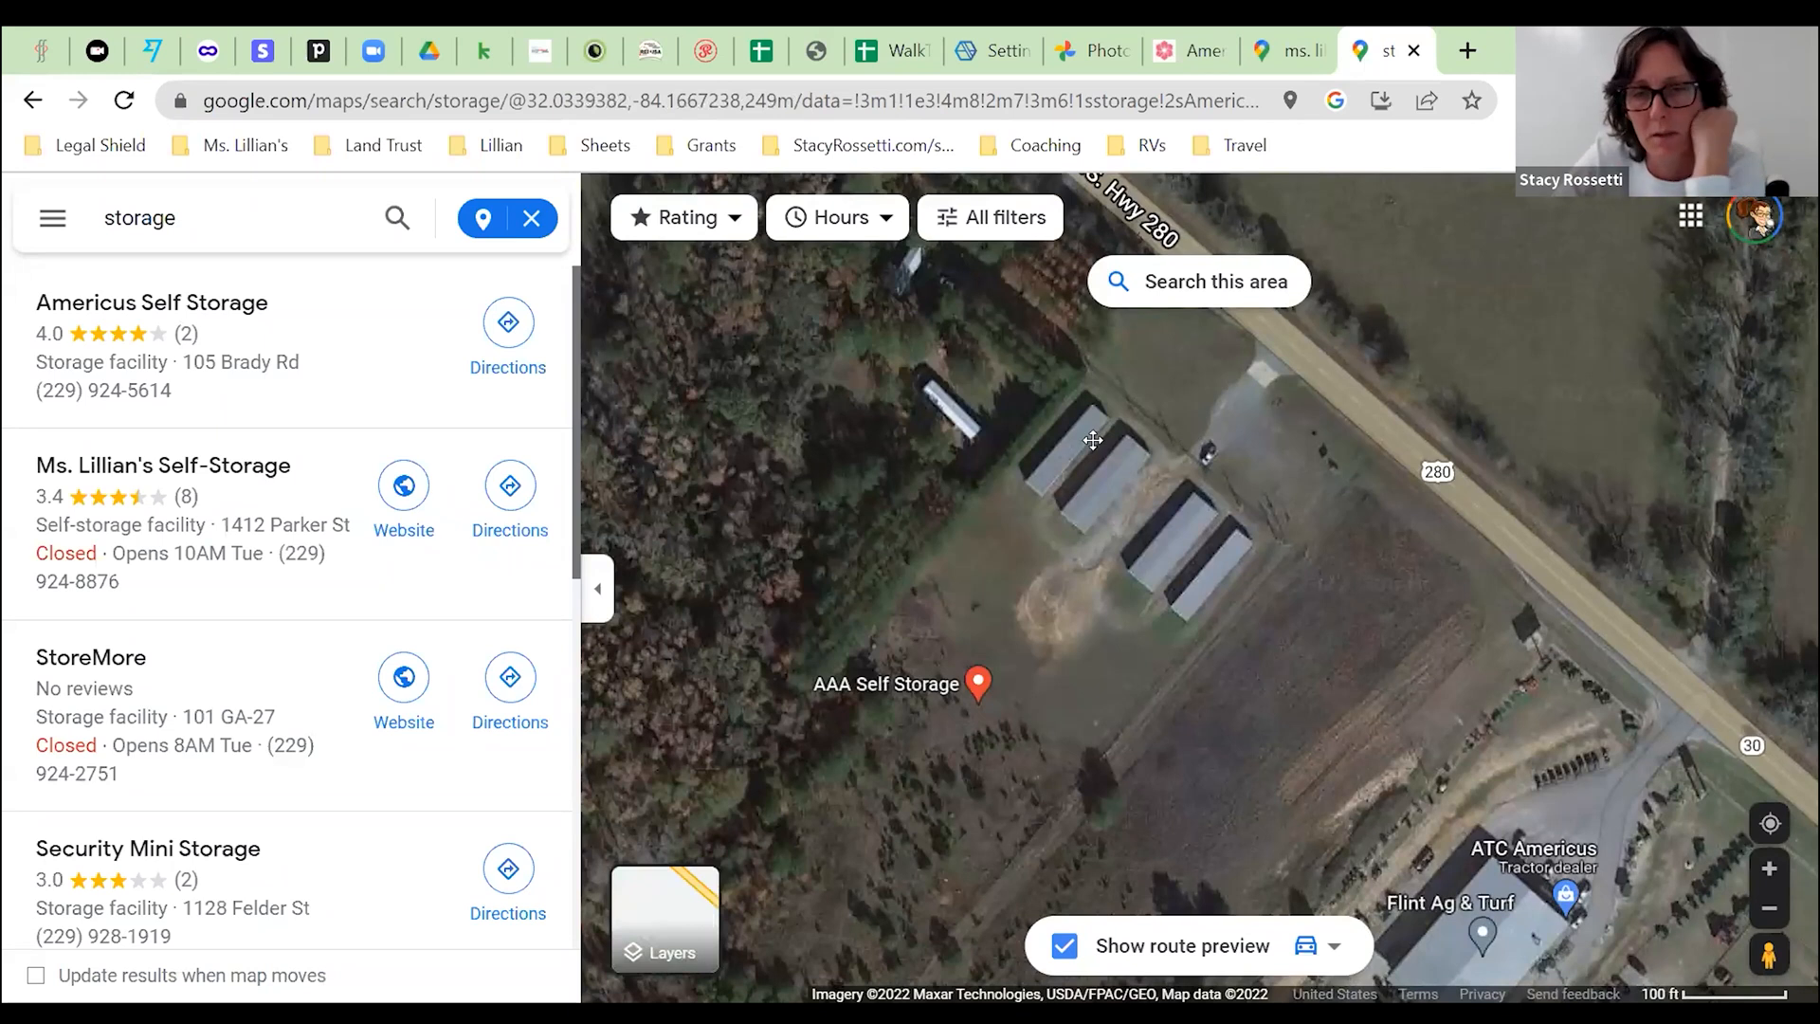
{"action": "mouse_move", "coordinate": [1164, 579]}
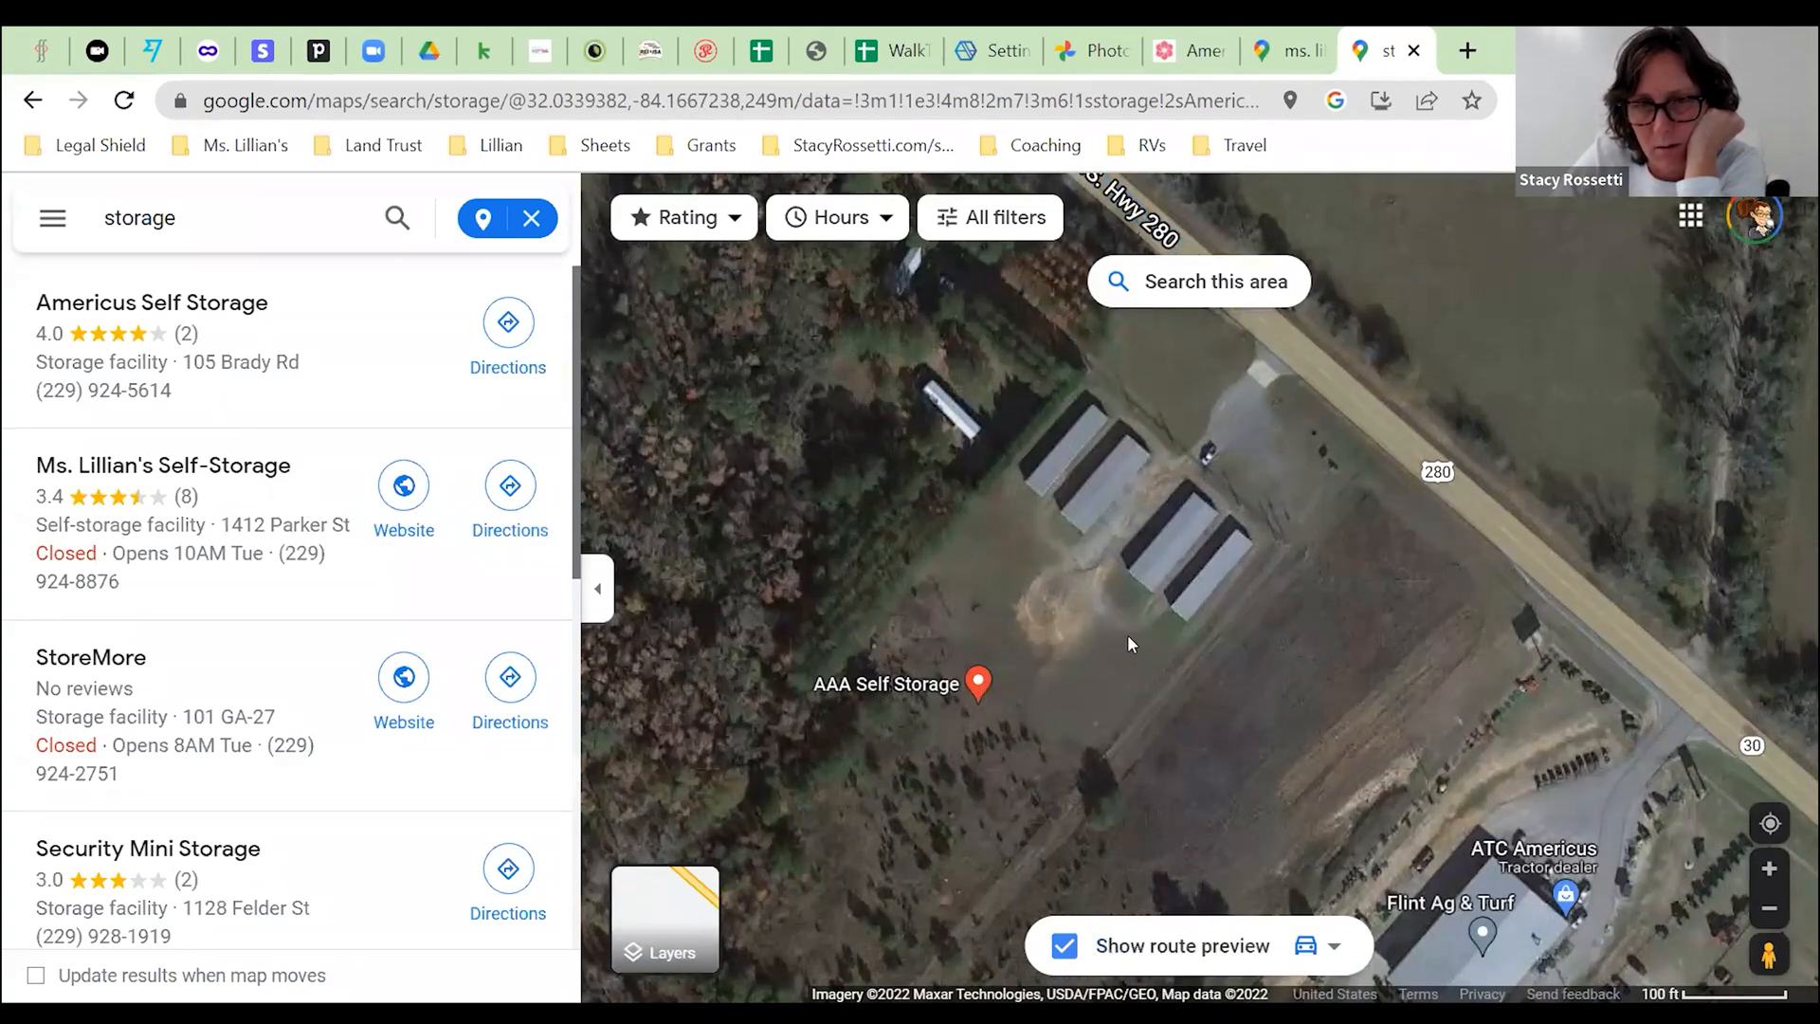
- Move the satellite view to Ms. Lillian's Self-Storage buildings along Parker Street
{"action": "scroll", "scroll_direction": "down", "scroll_amount": 3}
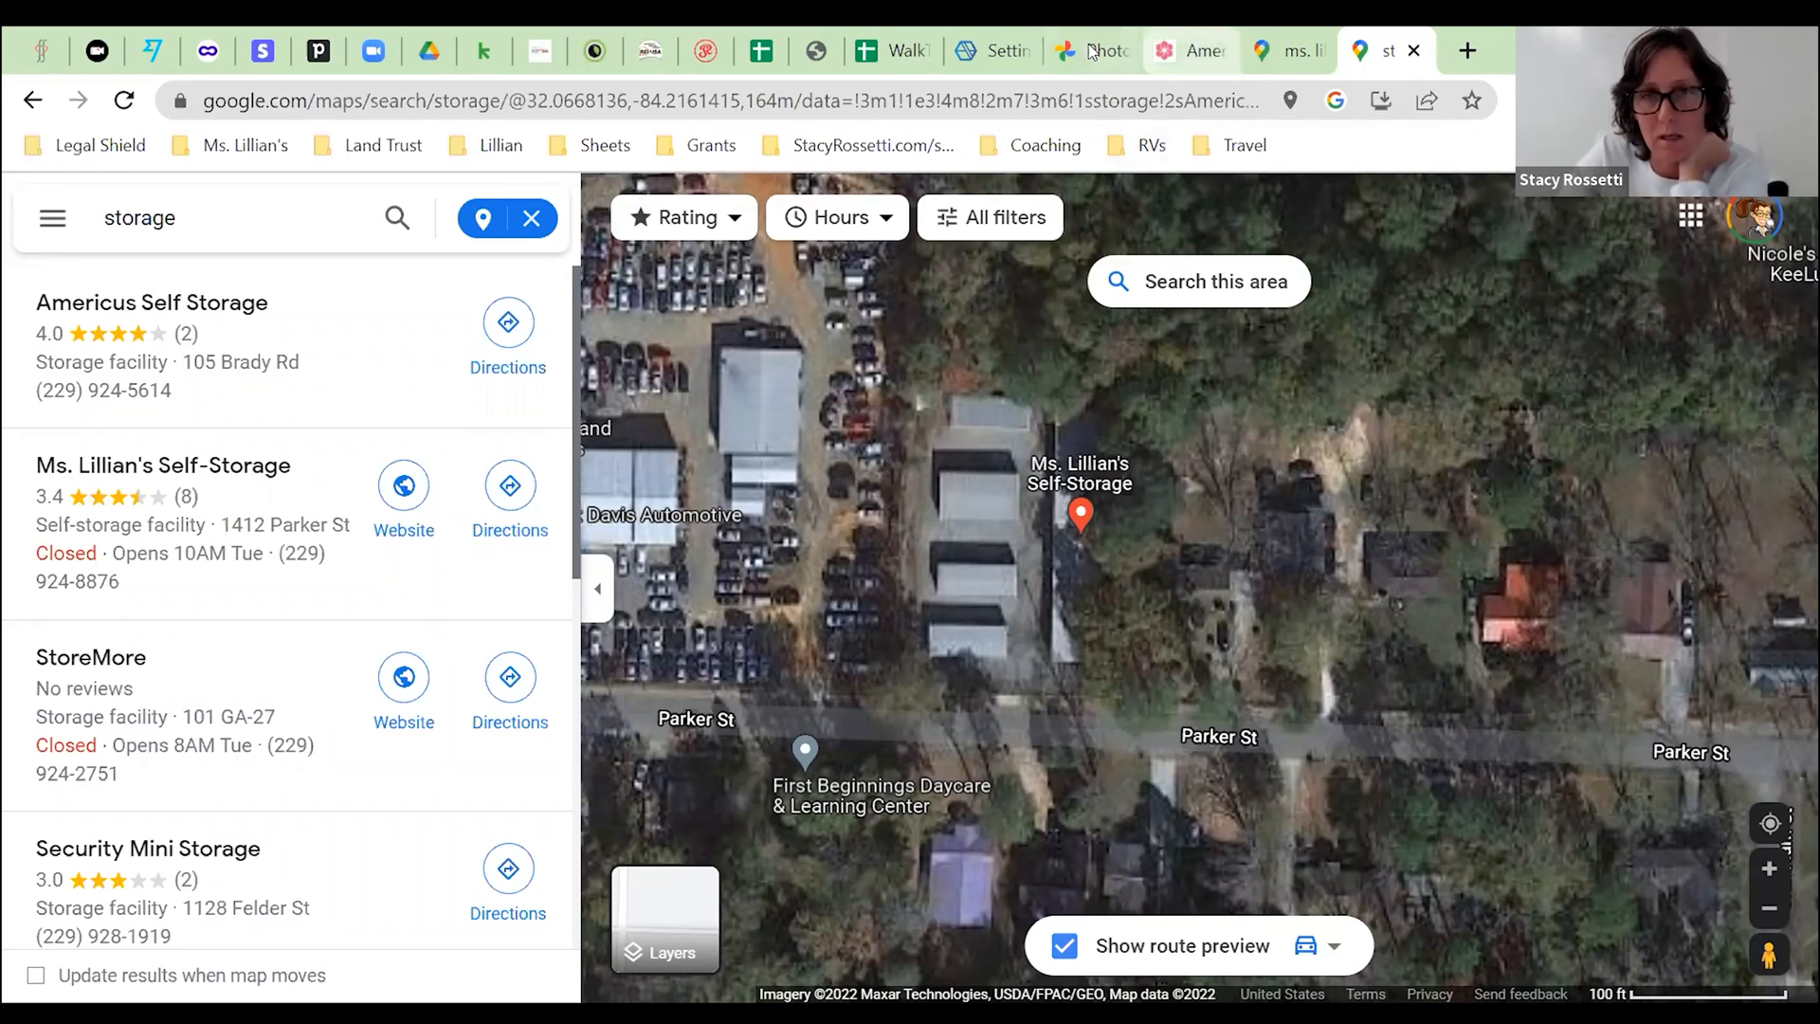
- Switch to the Google Photos parcel screenshot outlining Americus Self Storage near 1414 Parker
{"action": "left_click", "coordinate": [1091, 50]}
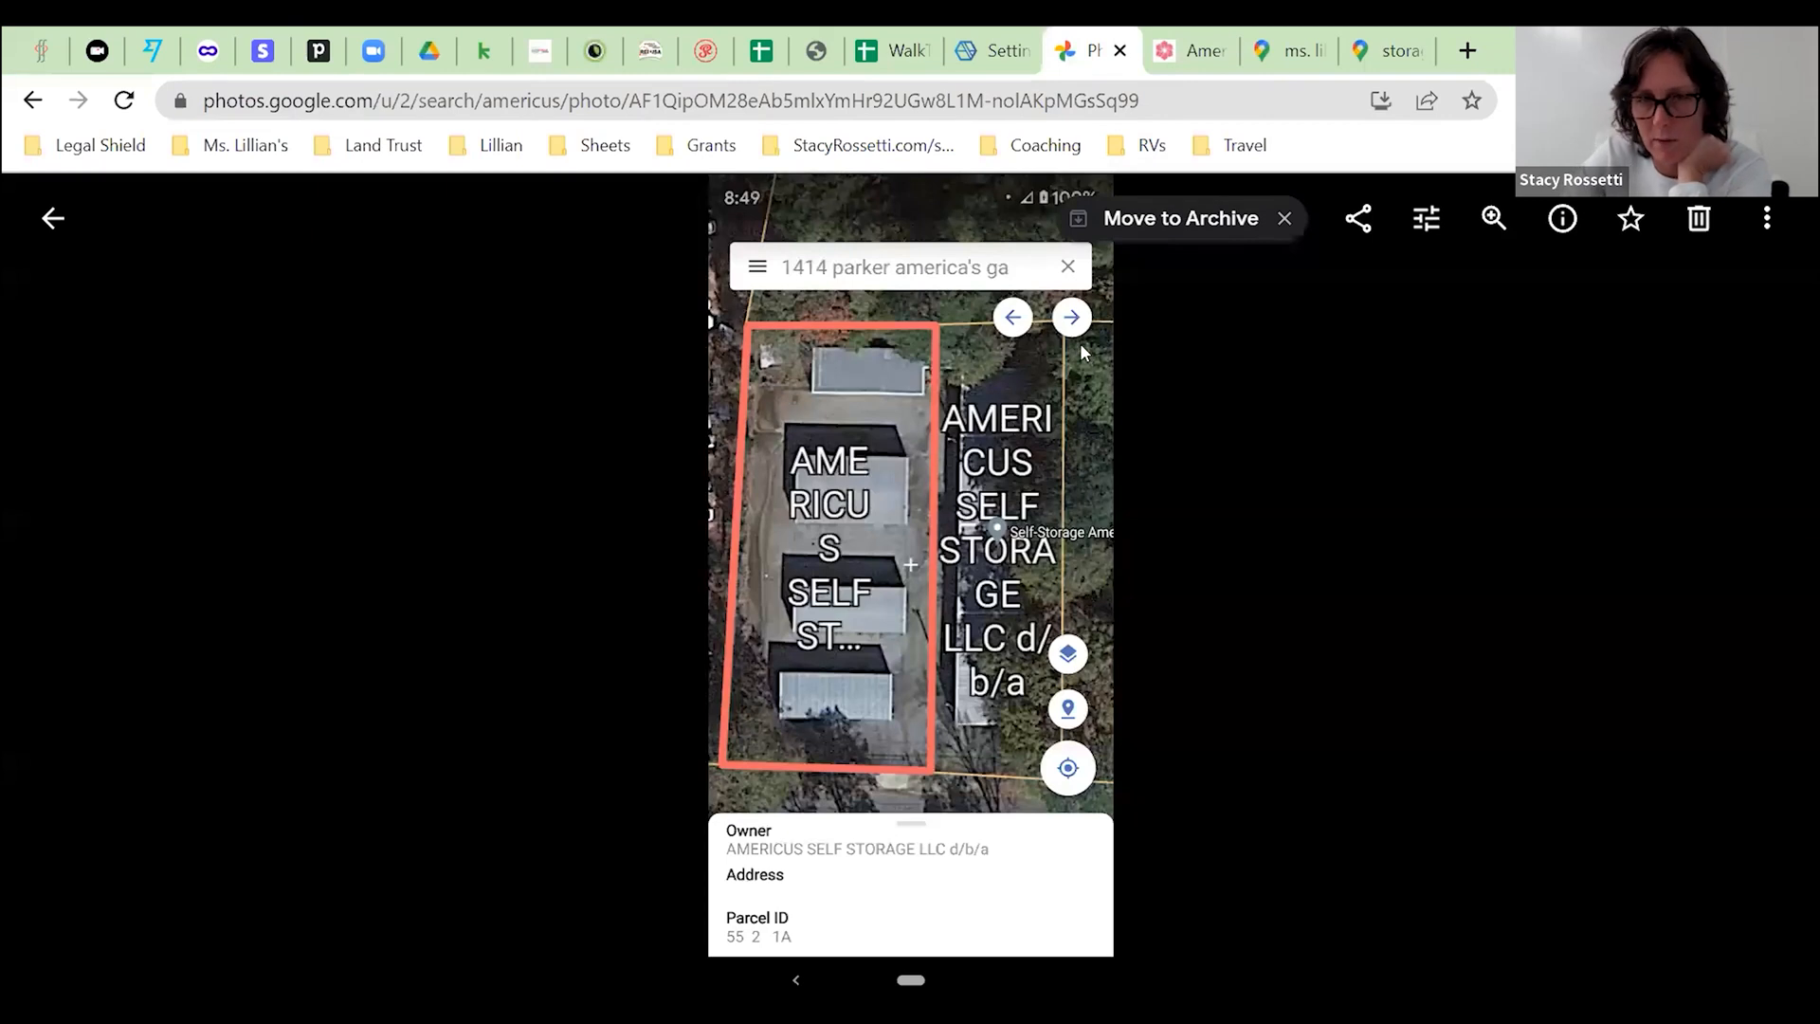
{"action": "mouse_move", "coordinate": [1033, 717]}
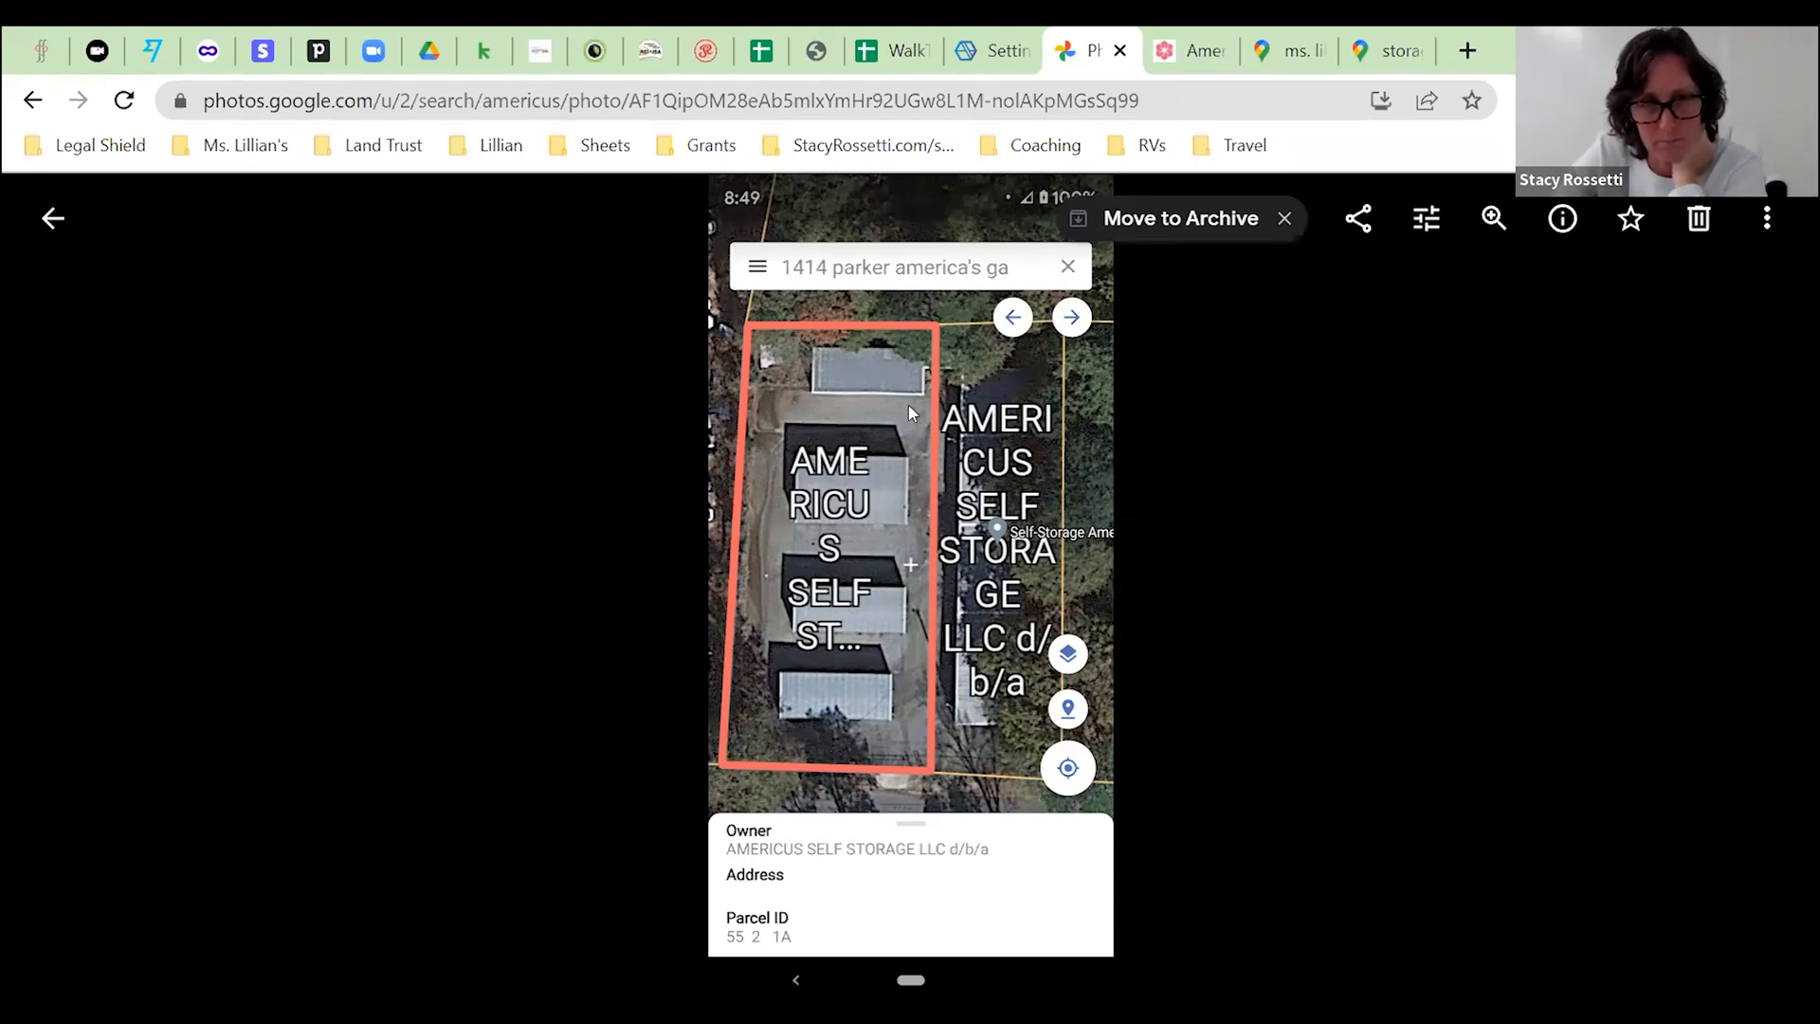
{"action": "mouse_move", "coordinate": [824, 357]}
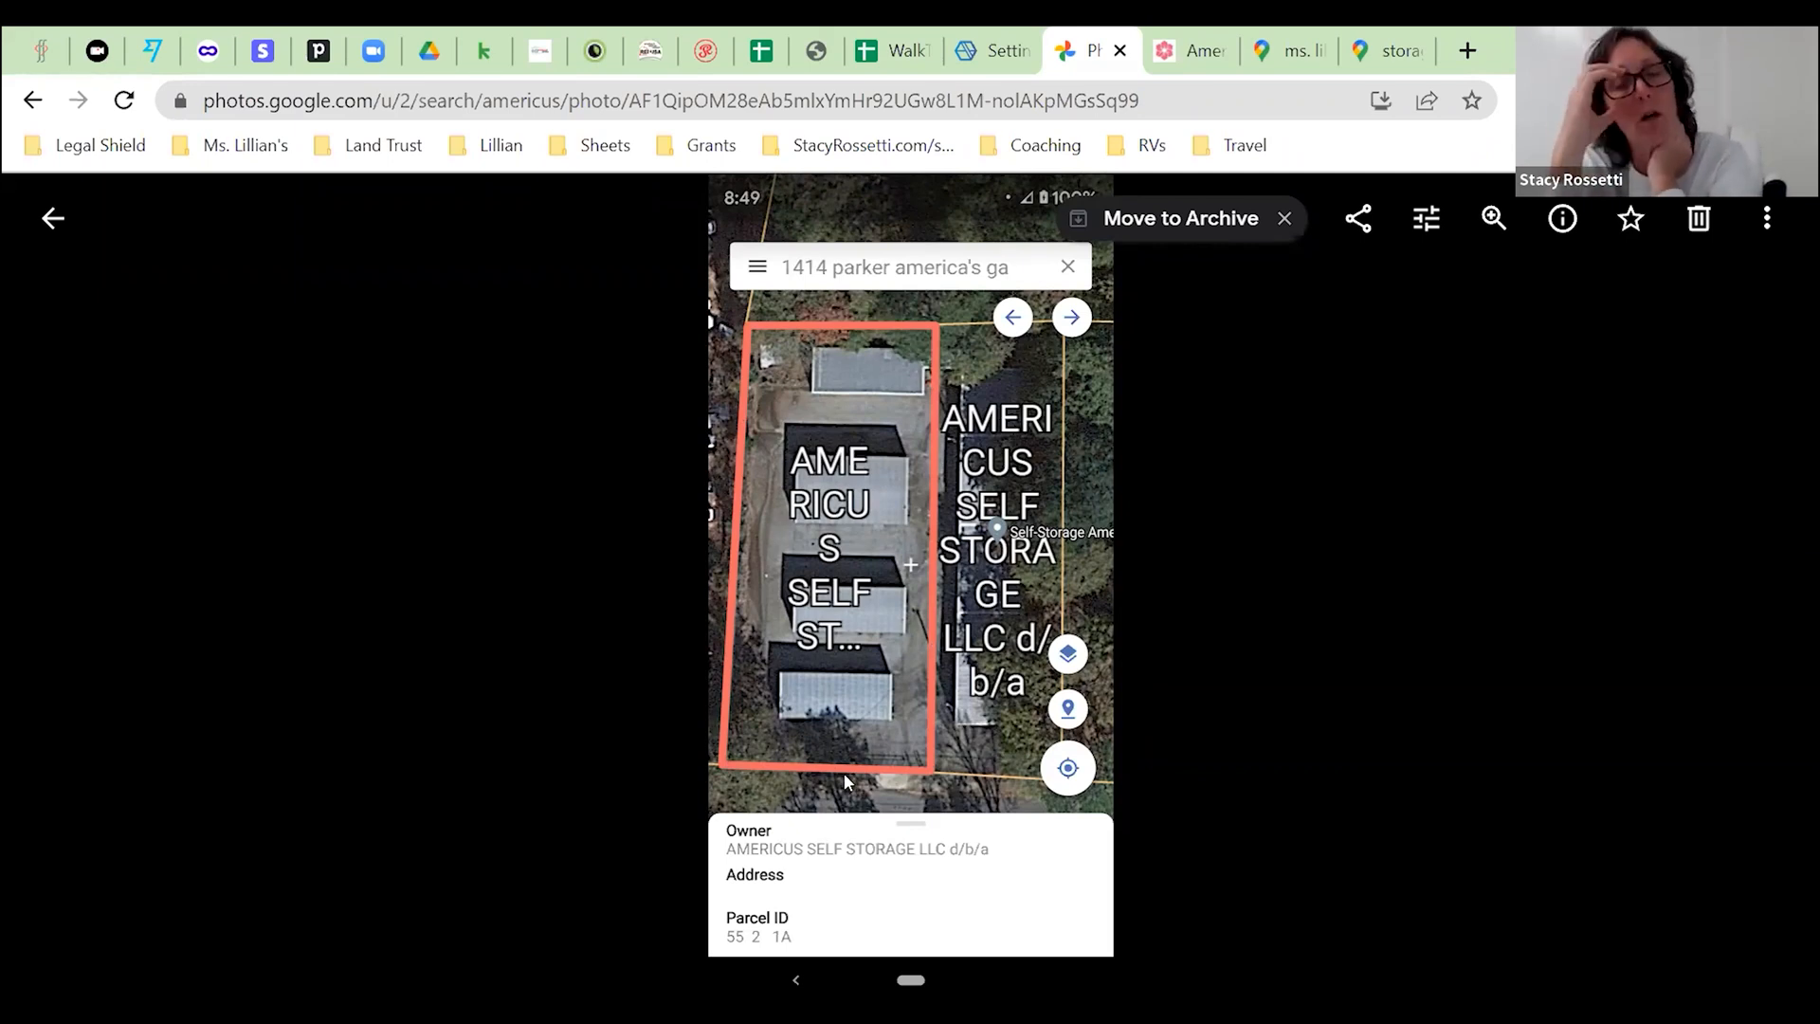
{"action": "mouse_move", "coordinate": [848, 729]}
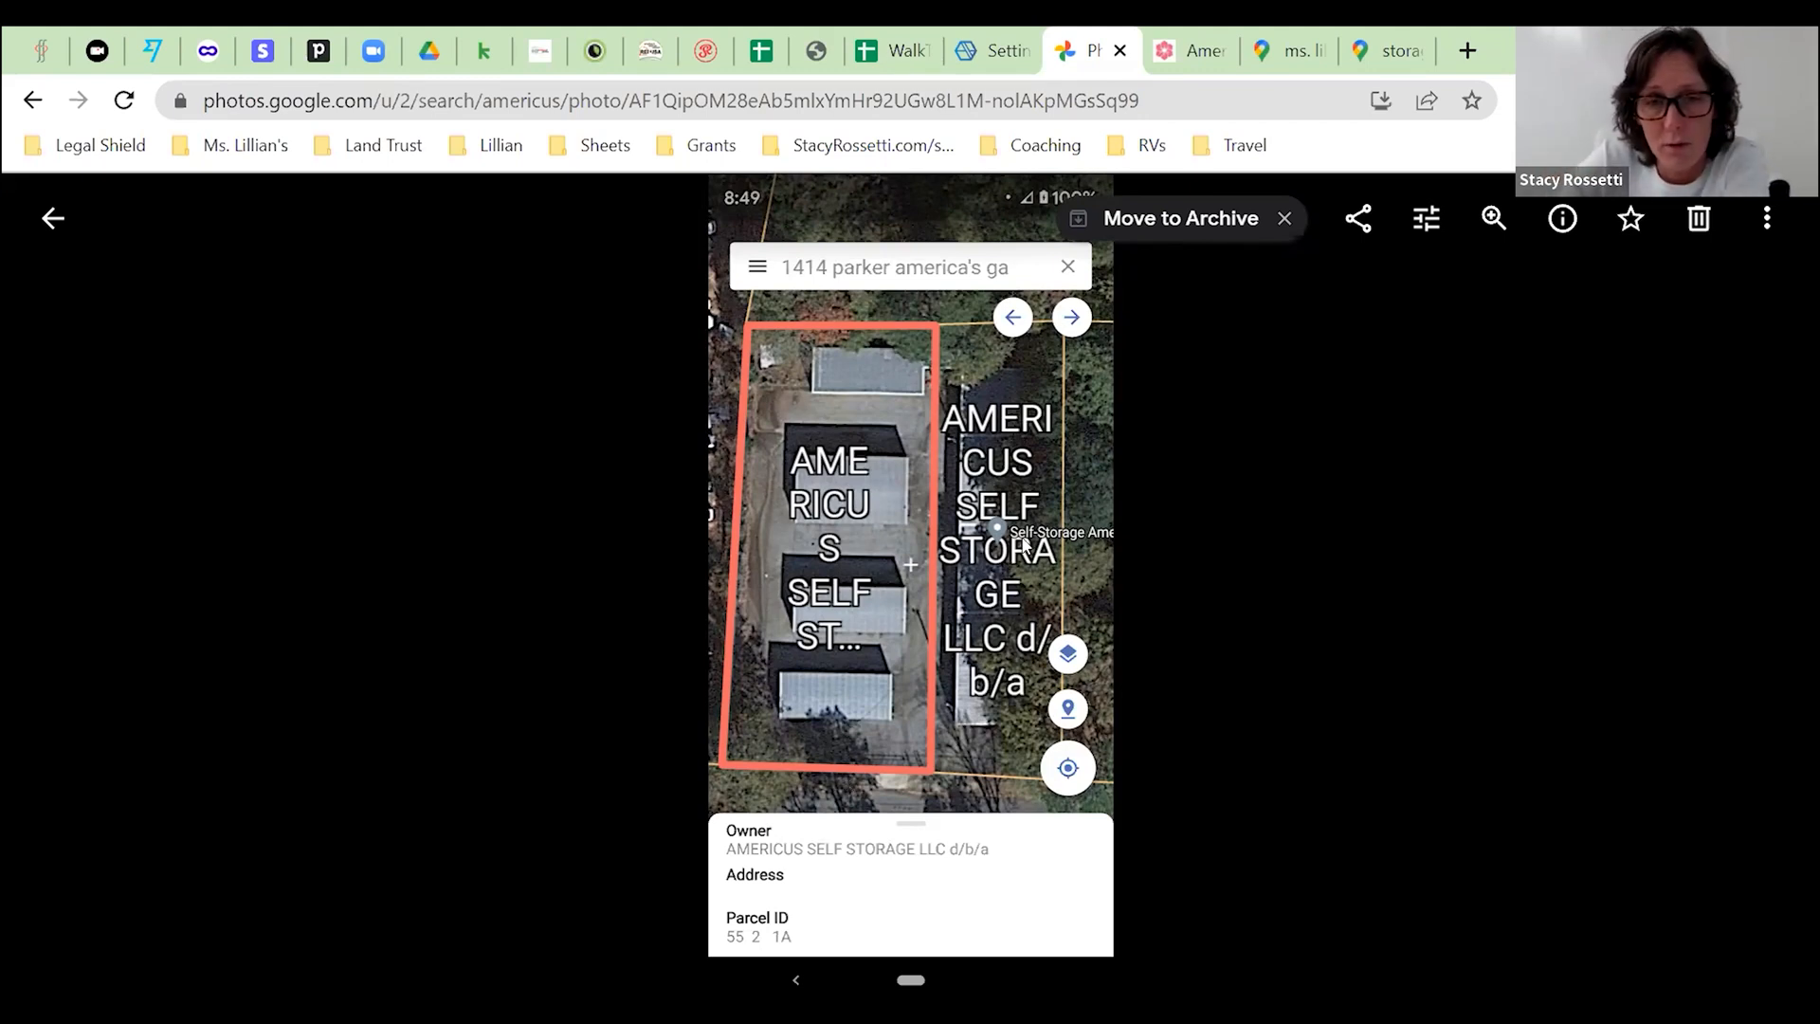
{"action": "mouse_move", "coordinate": [941, 688]}
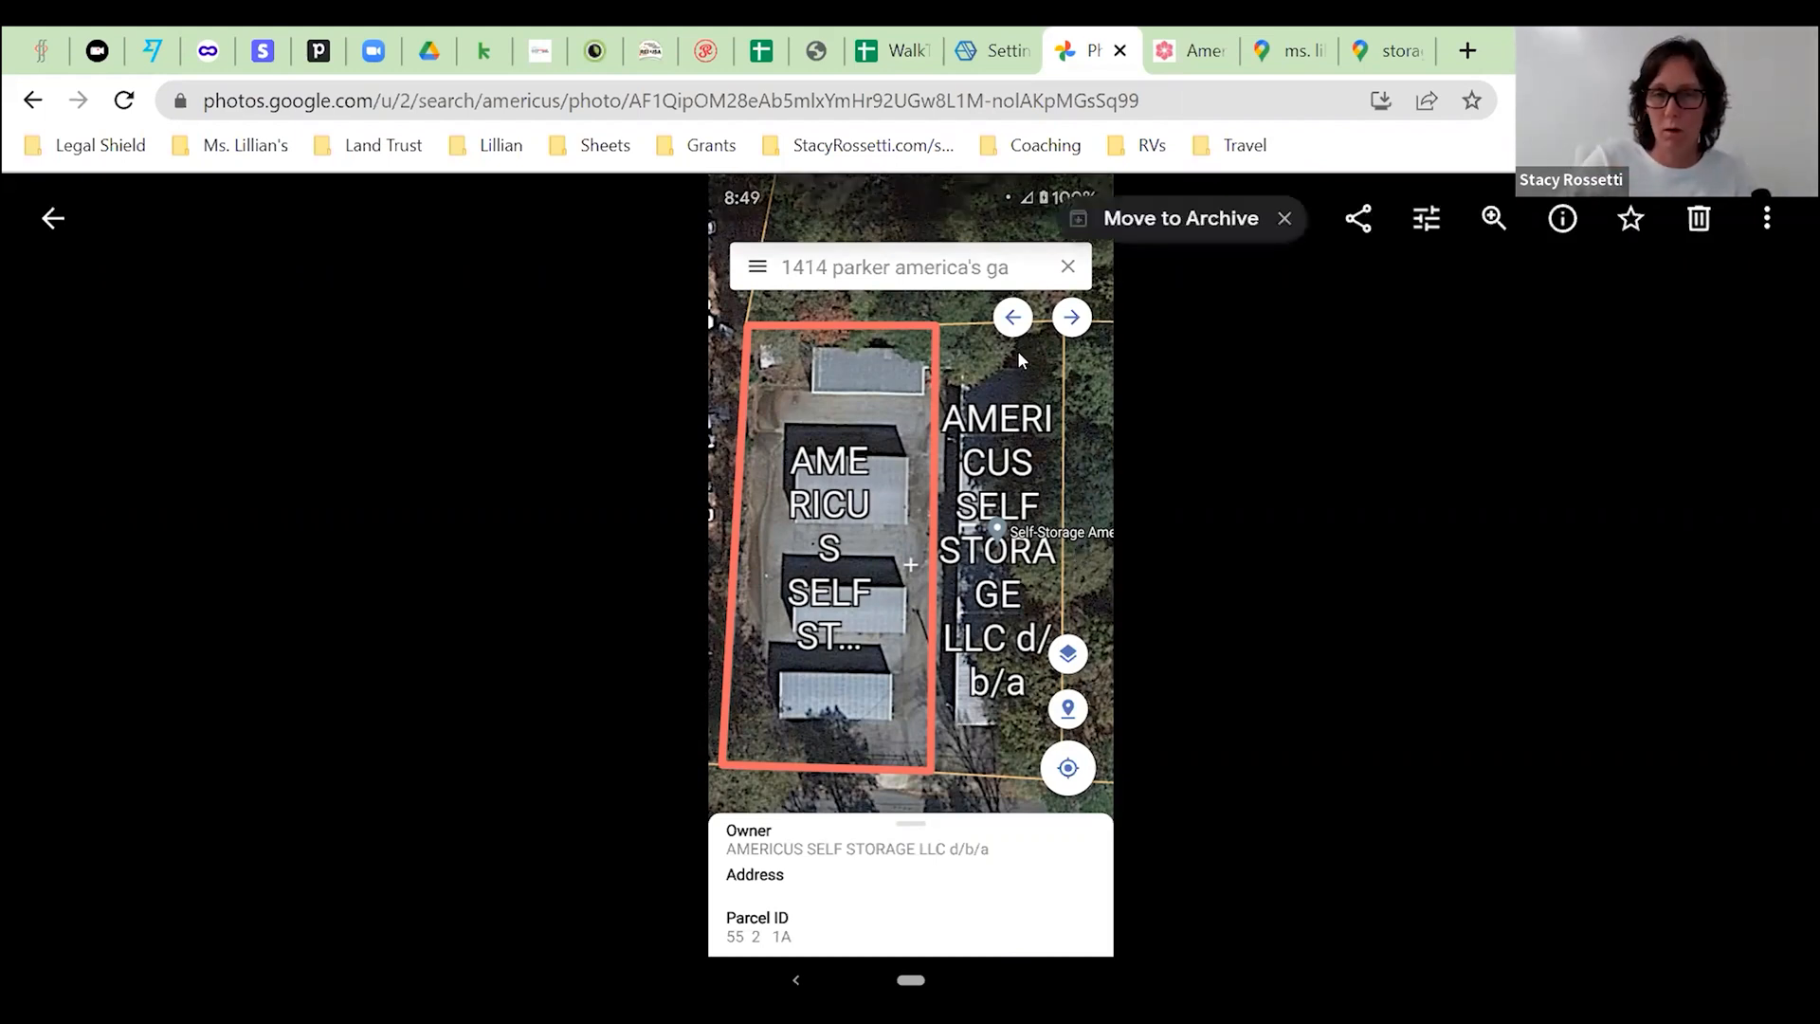
{"action": "mouse_move", "coordinate": [1041, 590]}
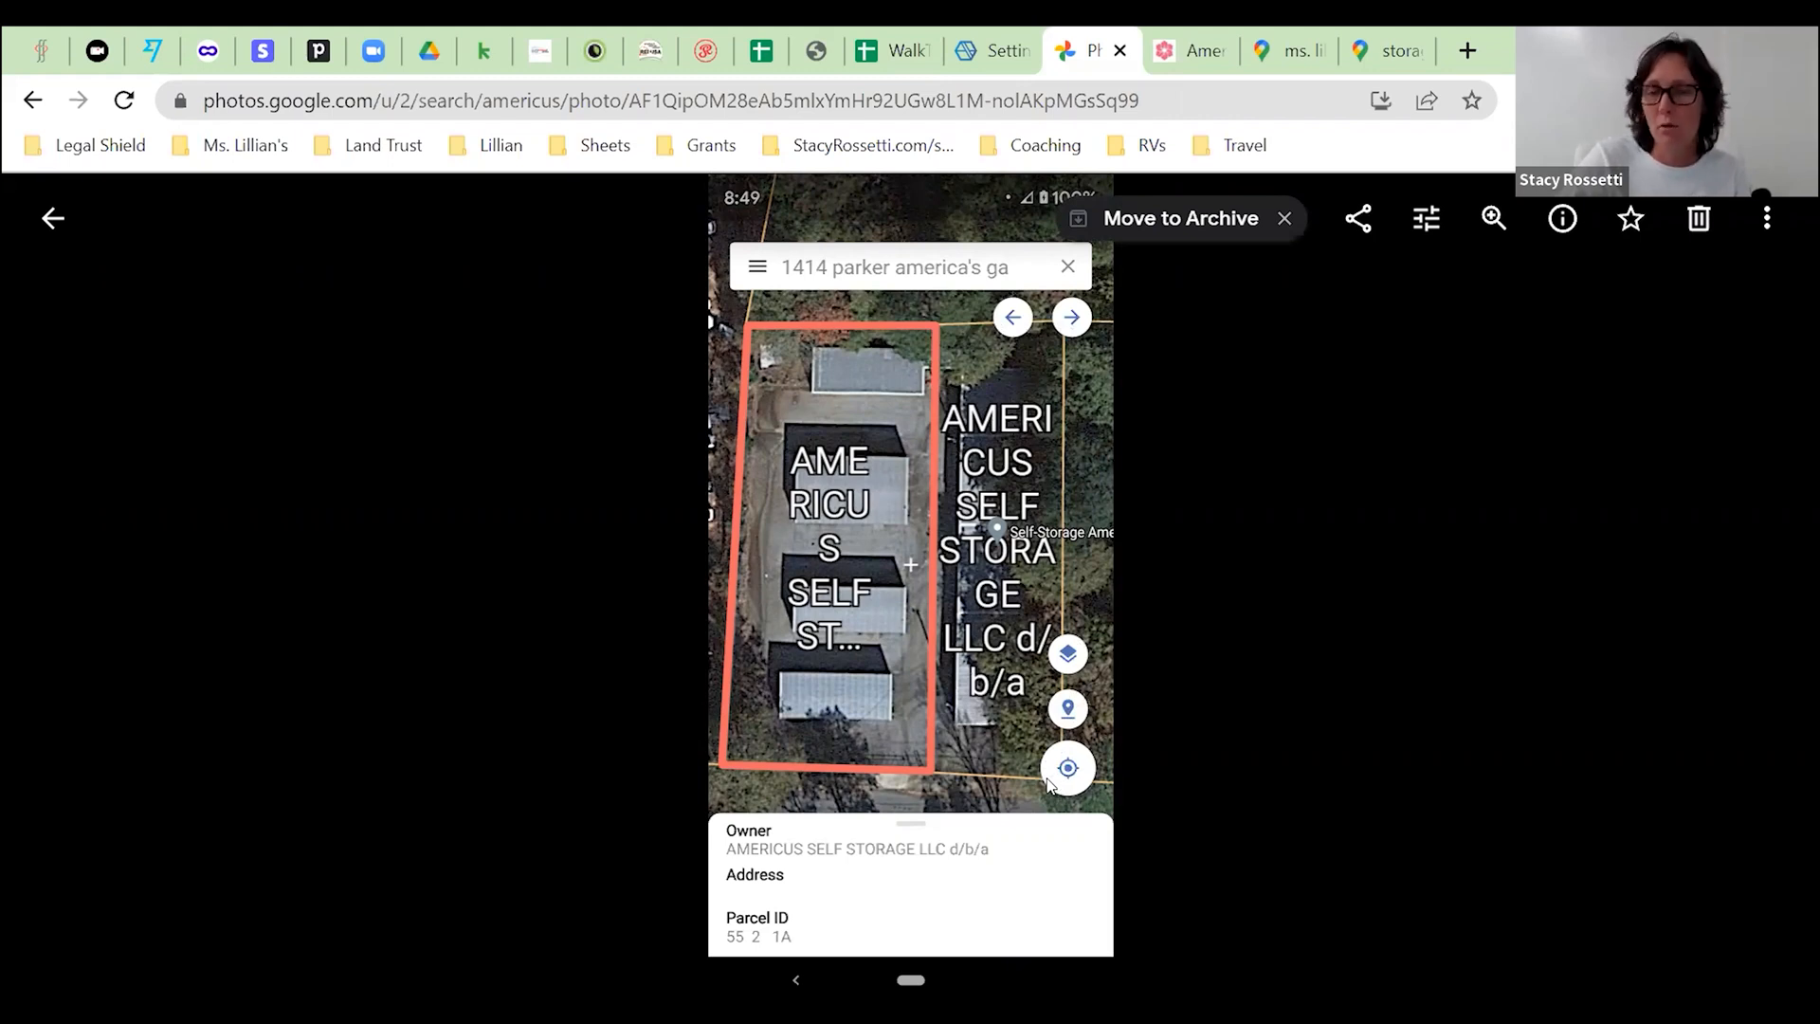
{"action": "mouse_move", "coordinate": [744, 648]}
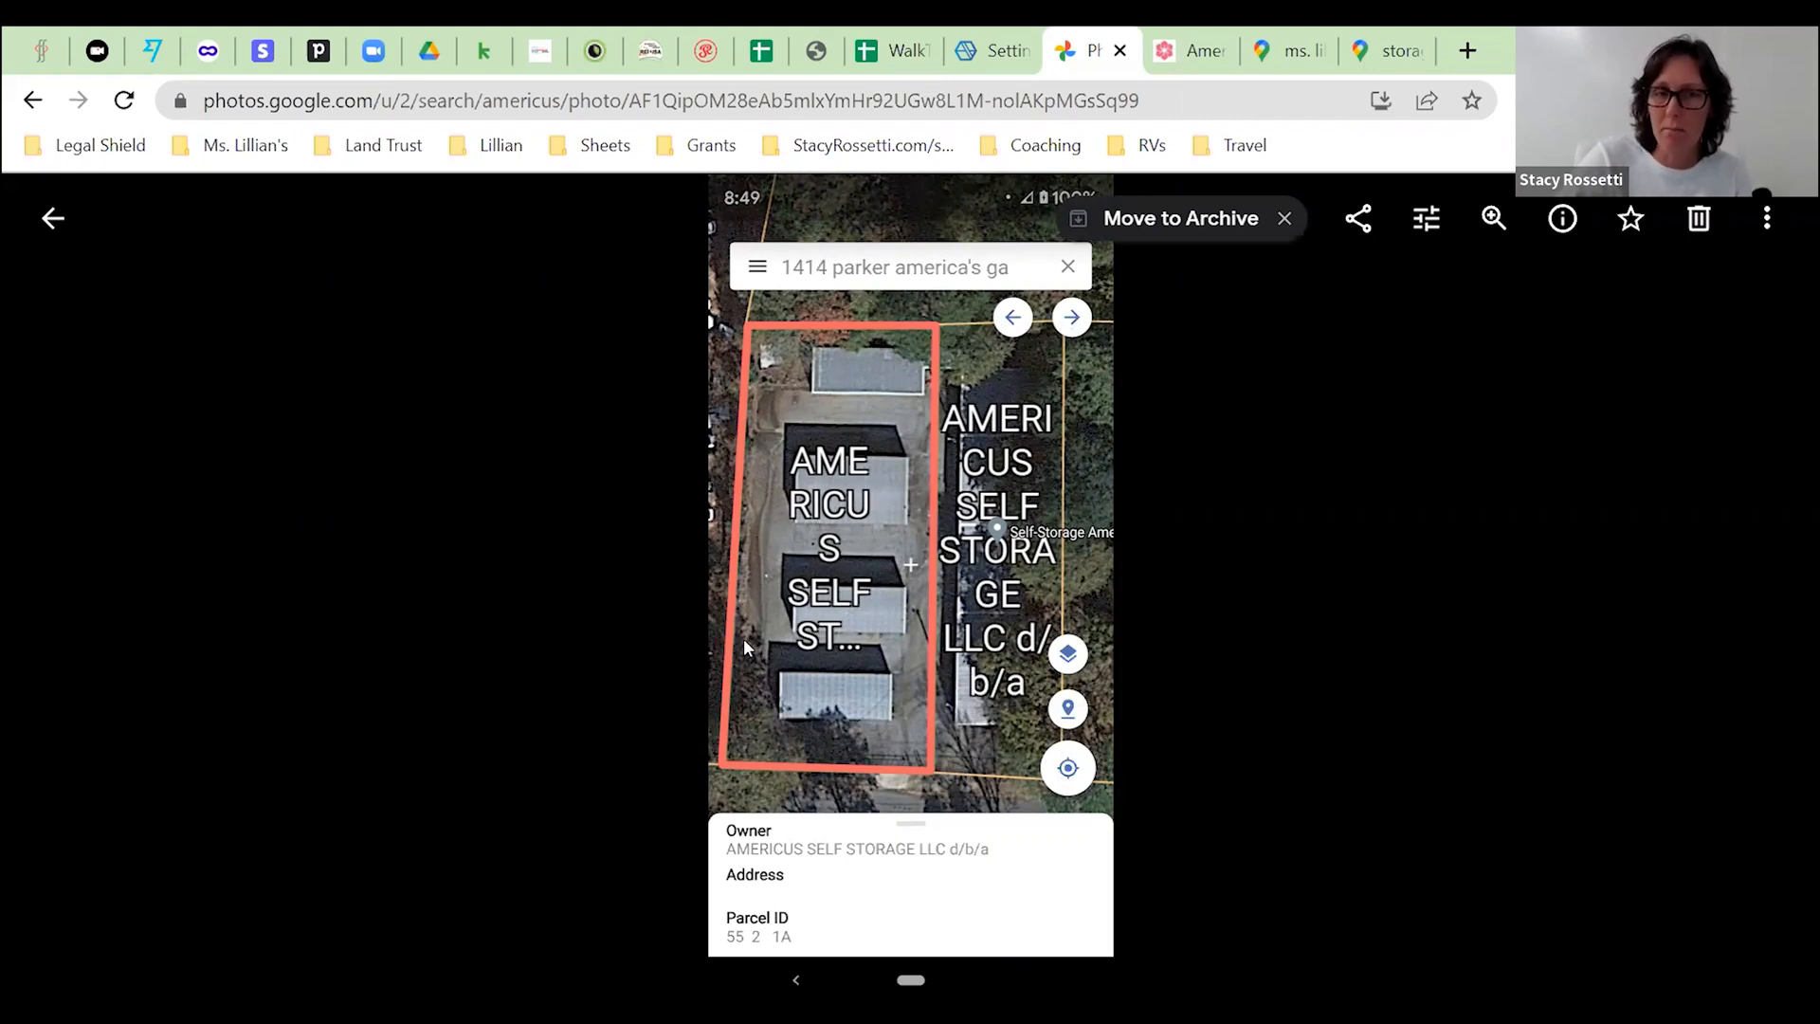
{"action": "mouse_move", "coordinate": [765, 314]}
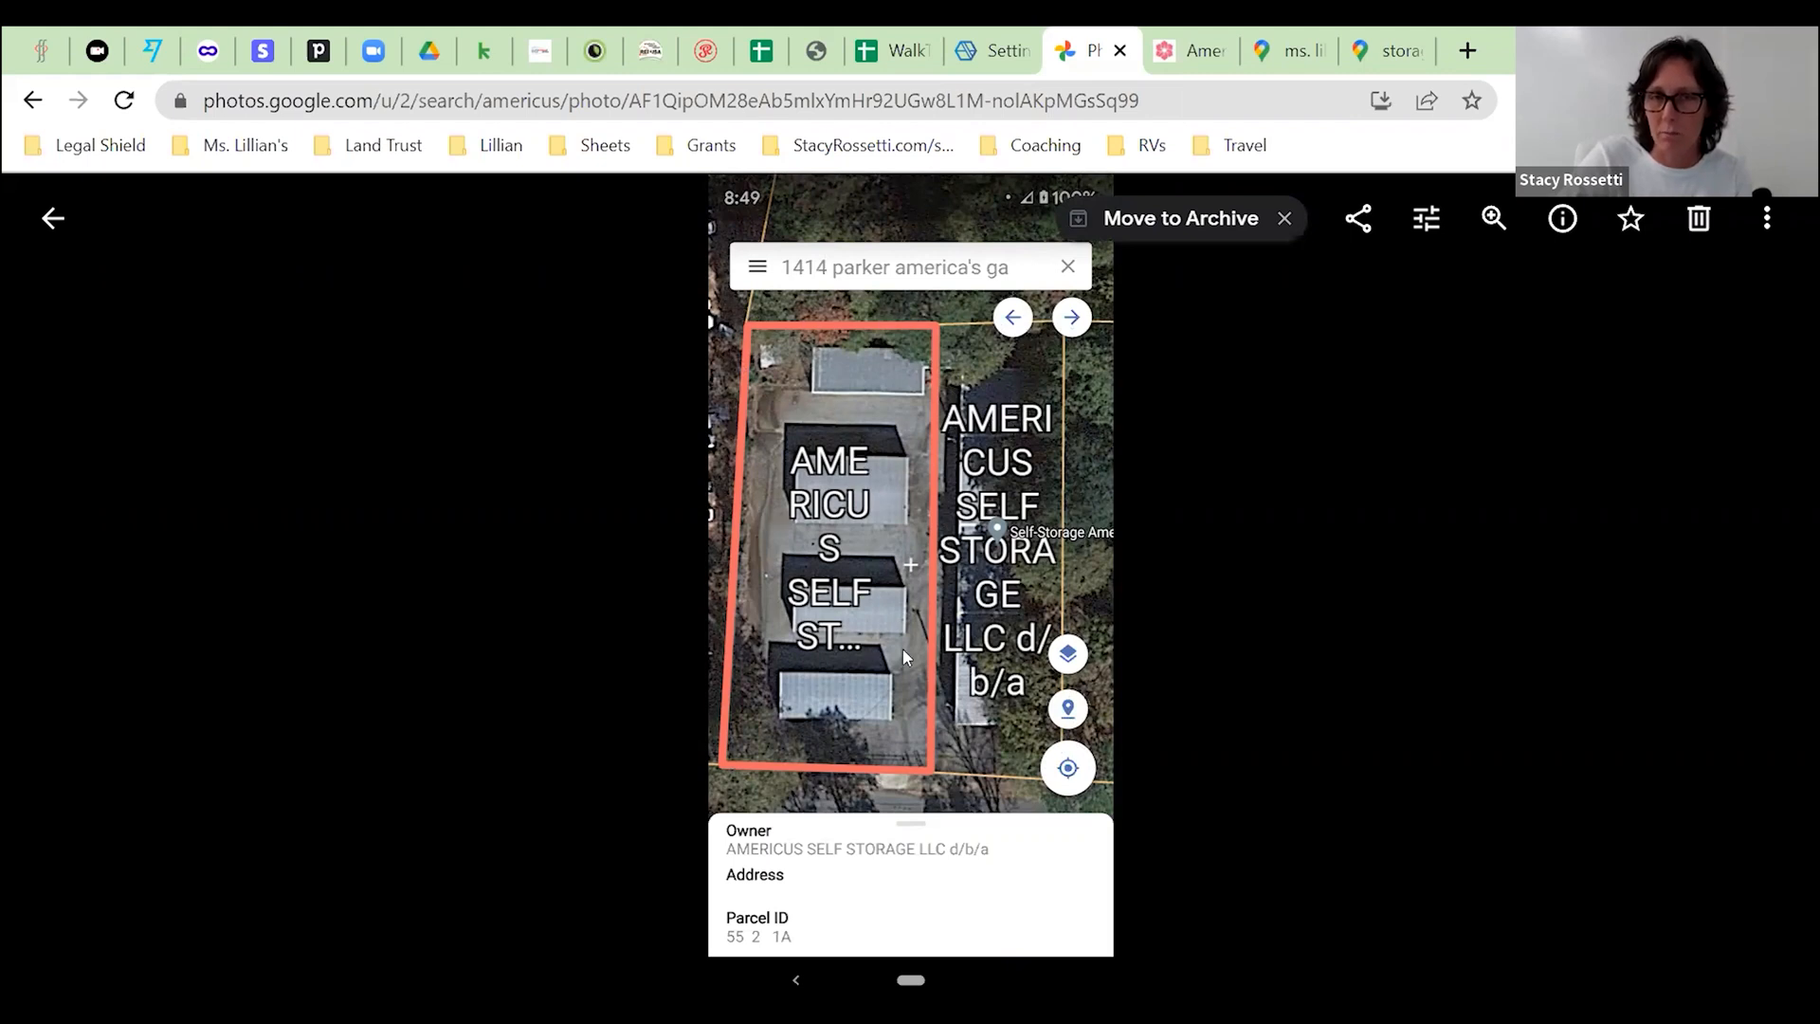
{"action": "mouse_move", "coordinate": [1022, 592]}
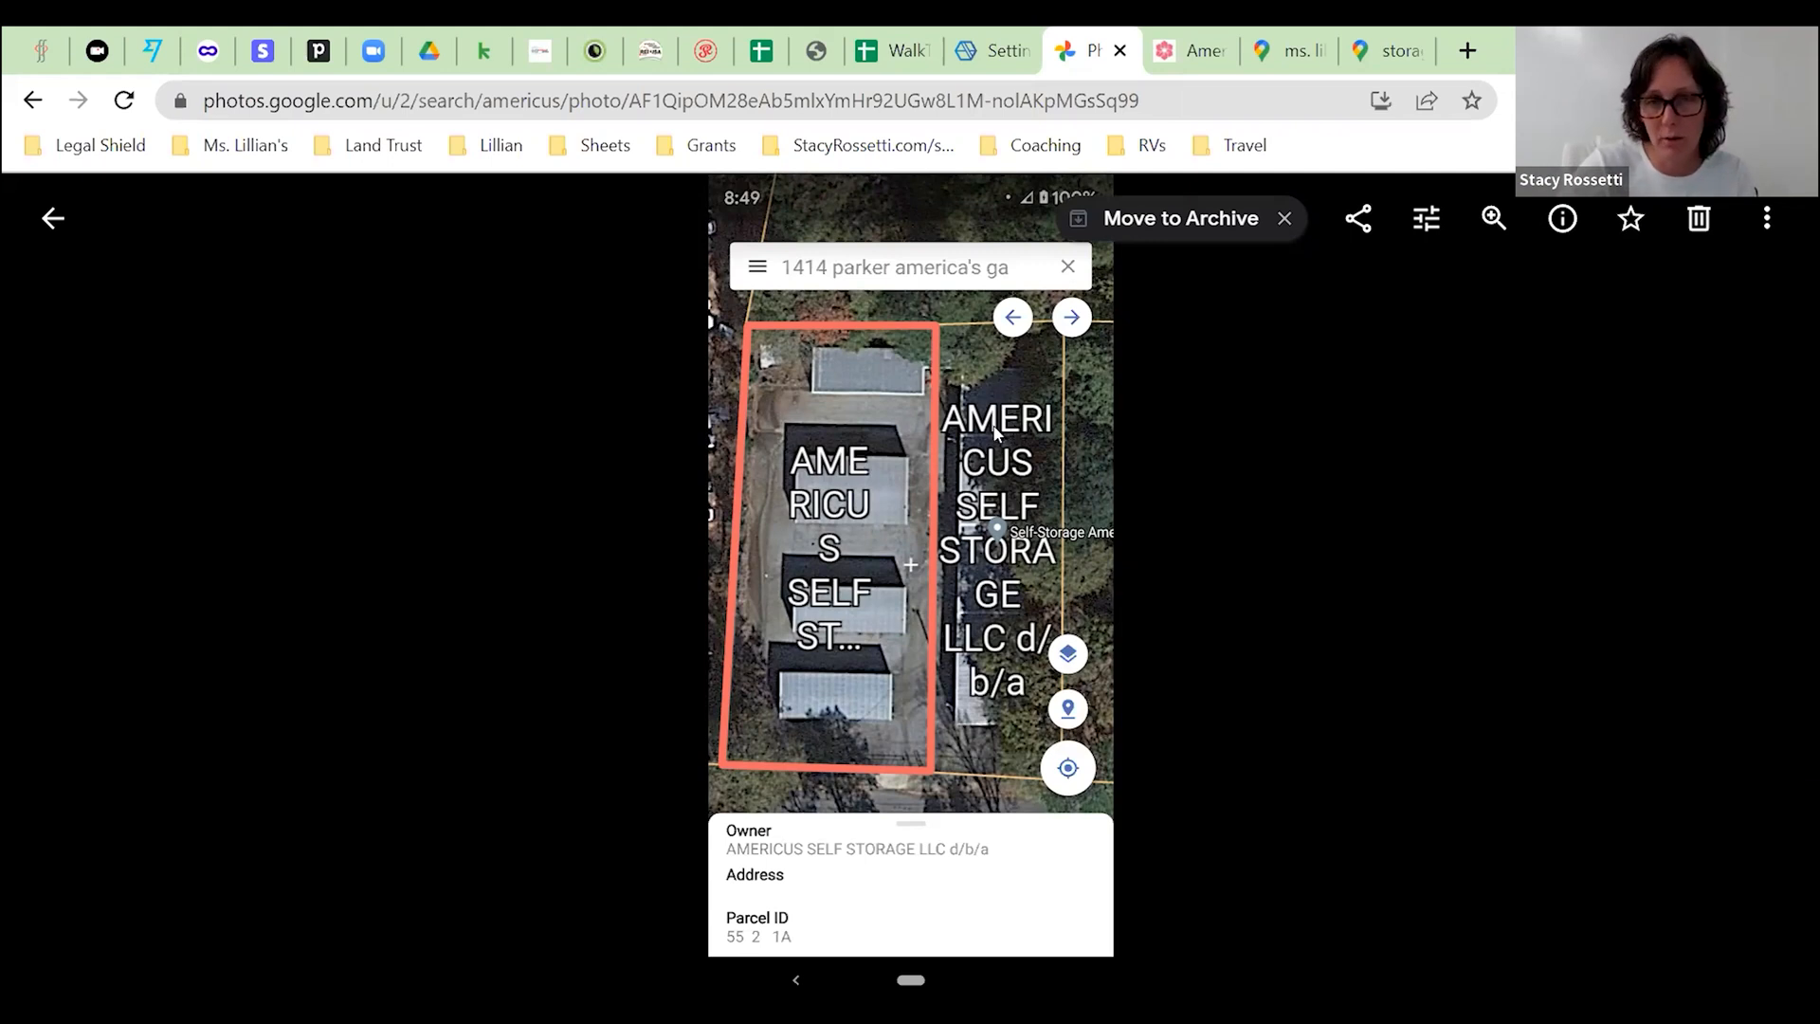
{"action": "mouse_move", "coordinate": [992, 729]}
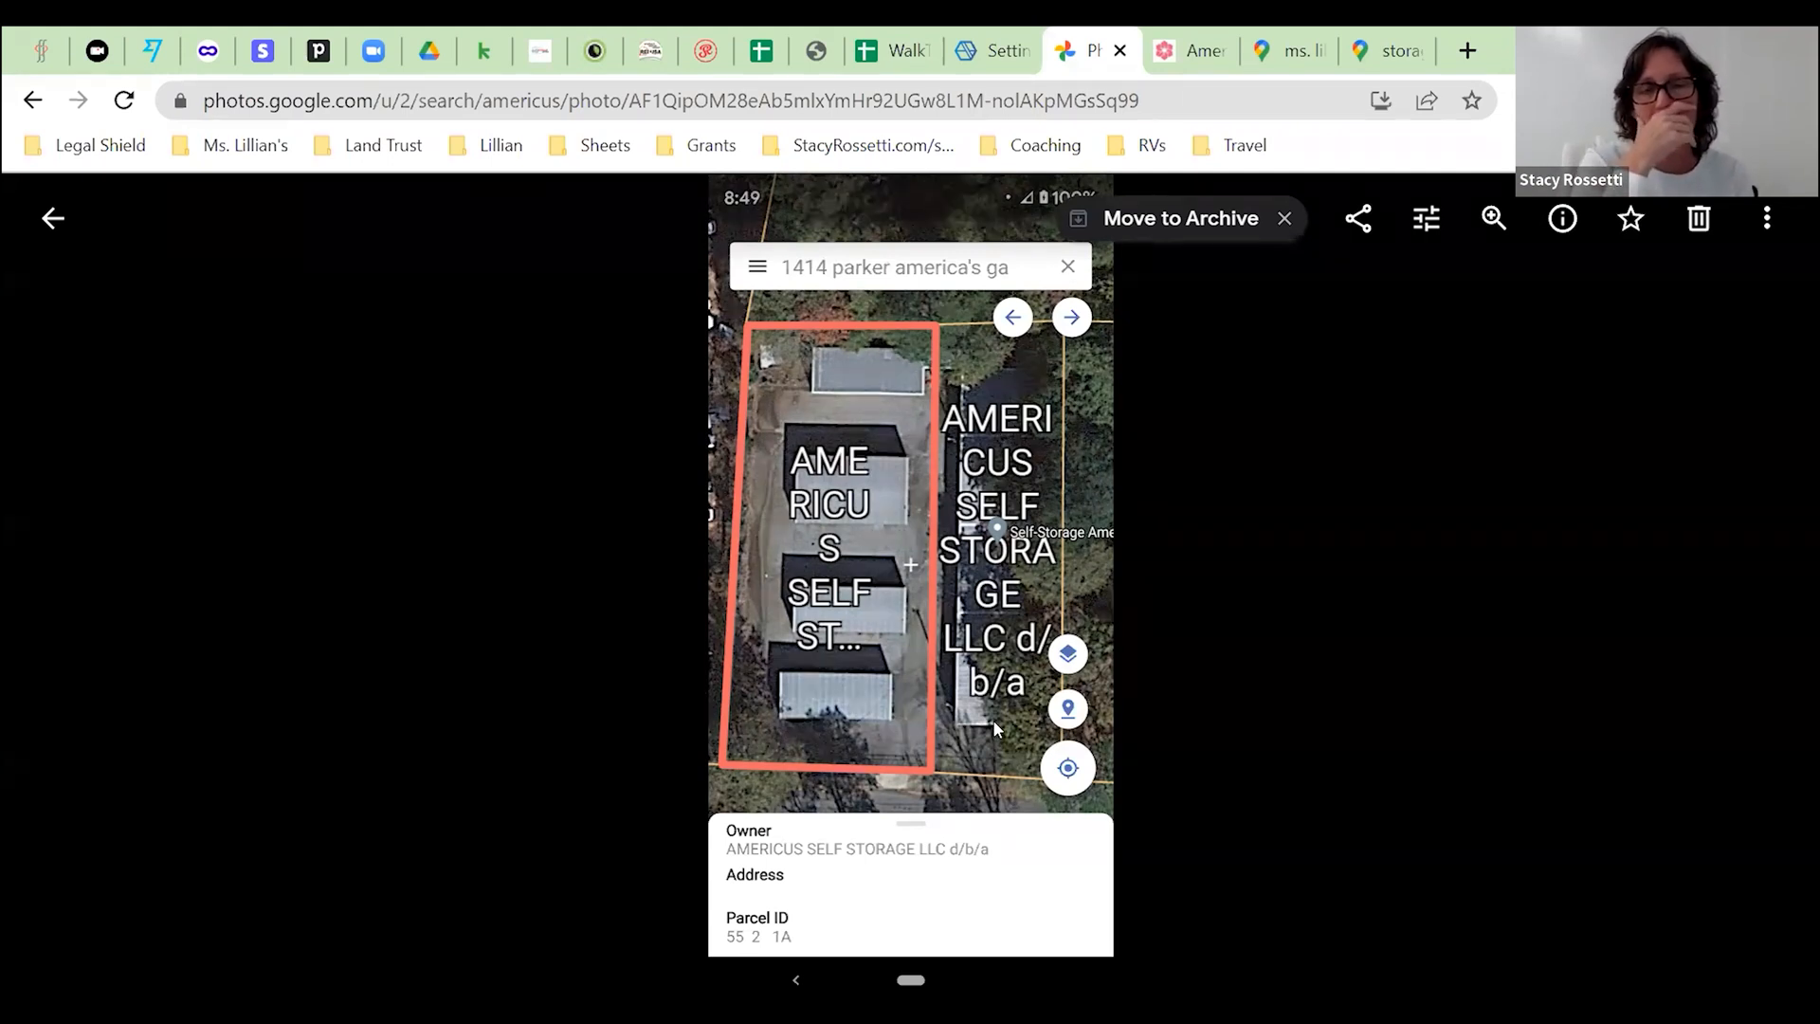